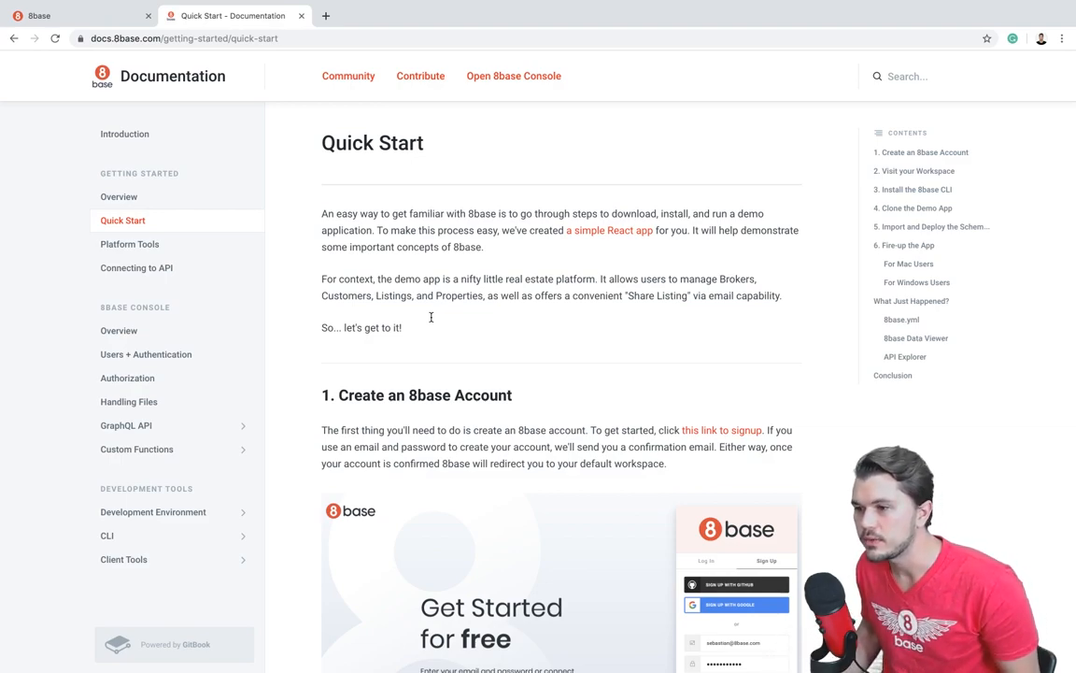
- Start a new 'query {' block in the API Explorer editor
{"action": "scroll", "scroll_direction": "down", "scroll_amount": 3}
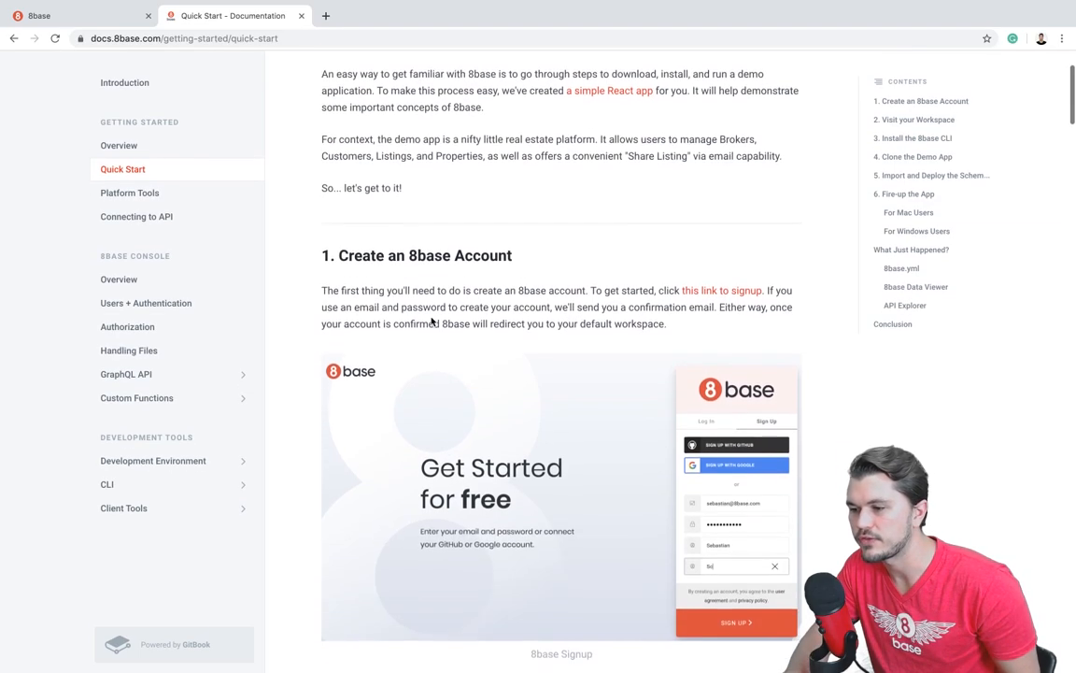
{"action": "scroll", "scroll_direction": "down", "scroll_amount": 3}
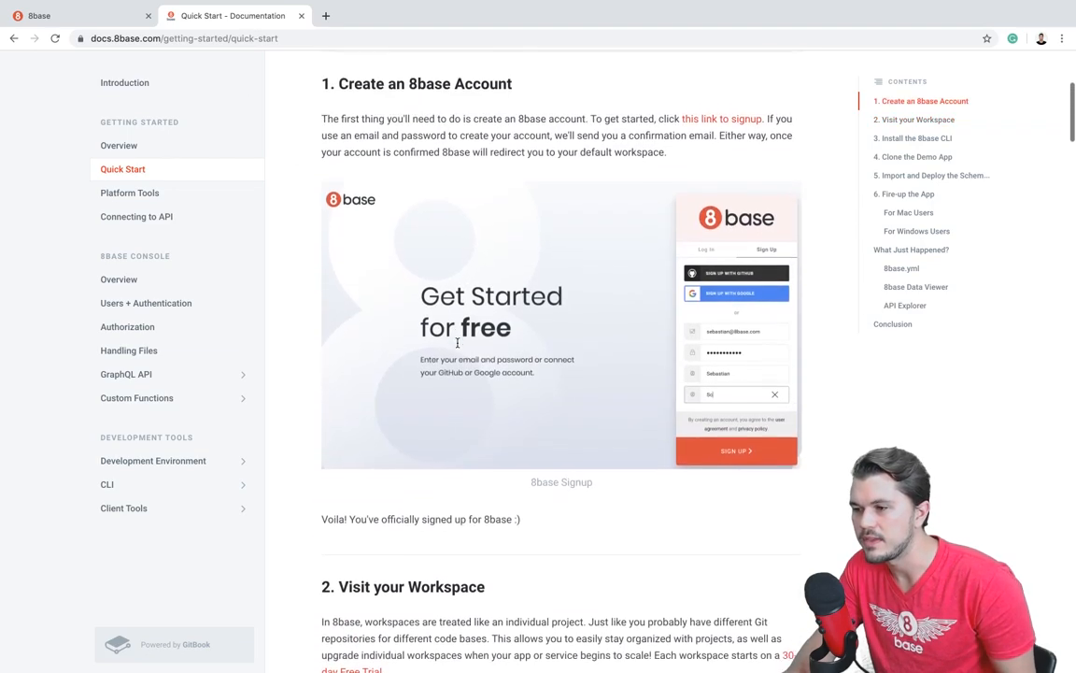
{"action": "scroll", "scroll_direction": "down", "scroll_amount": 3}
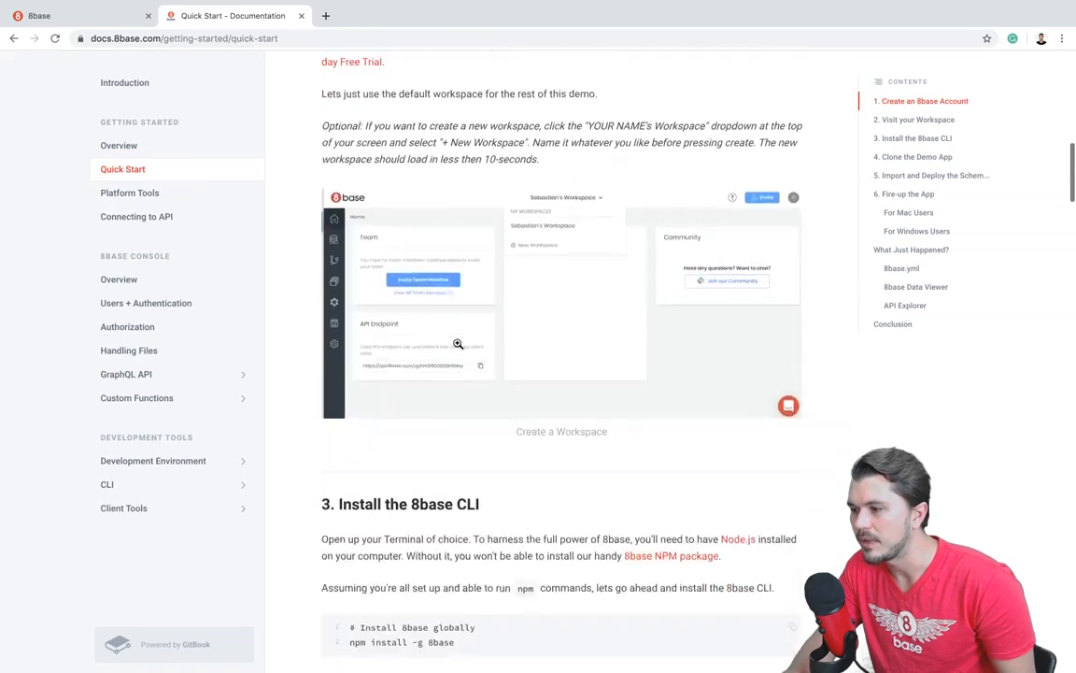
{"action": "scroll", "scroll_direction": "down", "scroll_amount": 3}
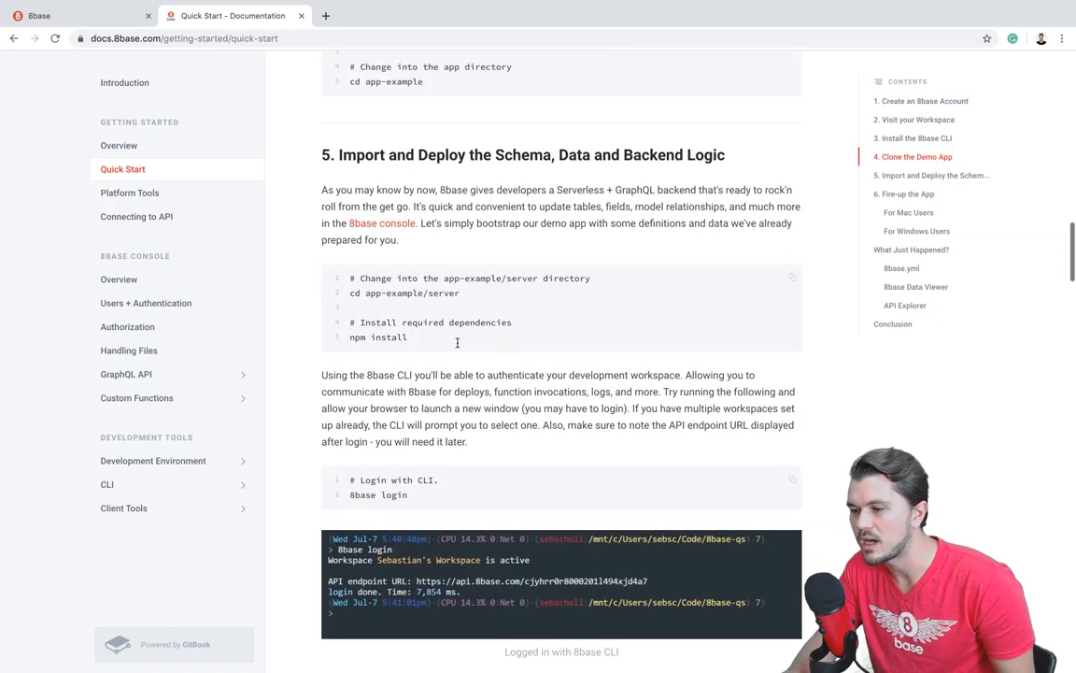
{"action": "scroll", "scroll_direction": "down", "scroll_amount": 3}
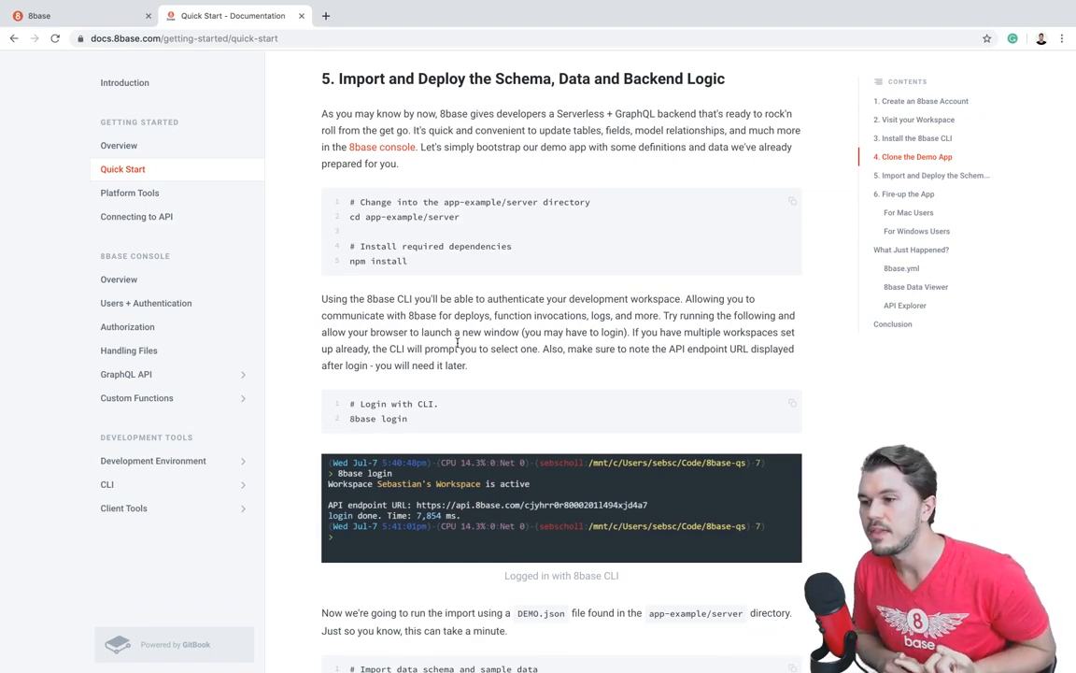
{"action": "left_click", "coordinate": [79, 15]}
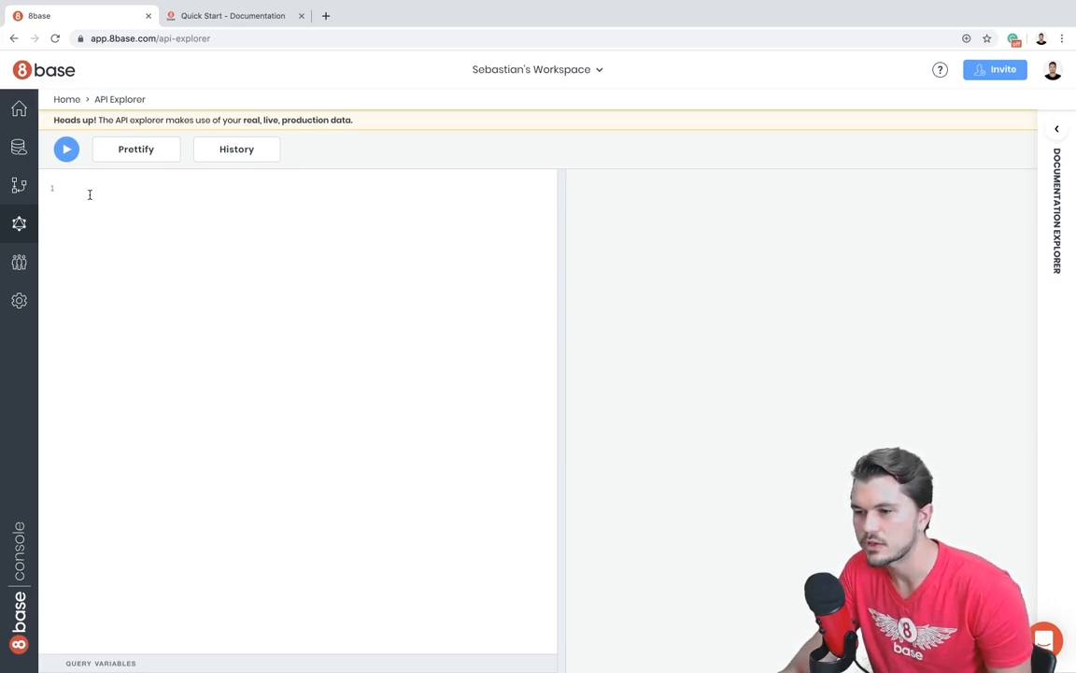
{"action": "type", "text": "query {"}
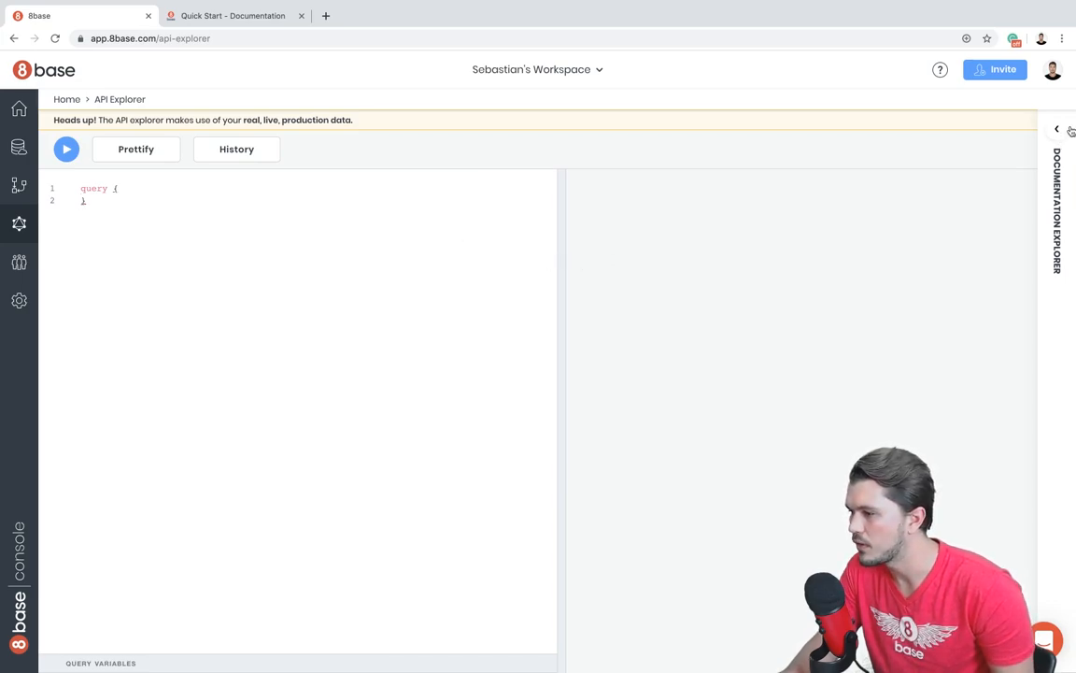
- Show the Documentation Explorer and return to its root Schemas view
{"action": "left_click", "coordinate": [1058, 131]}
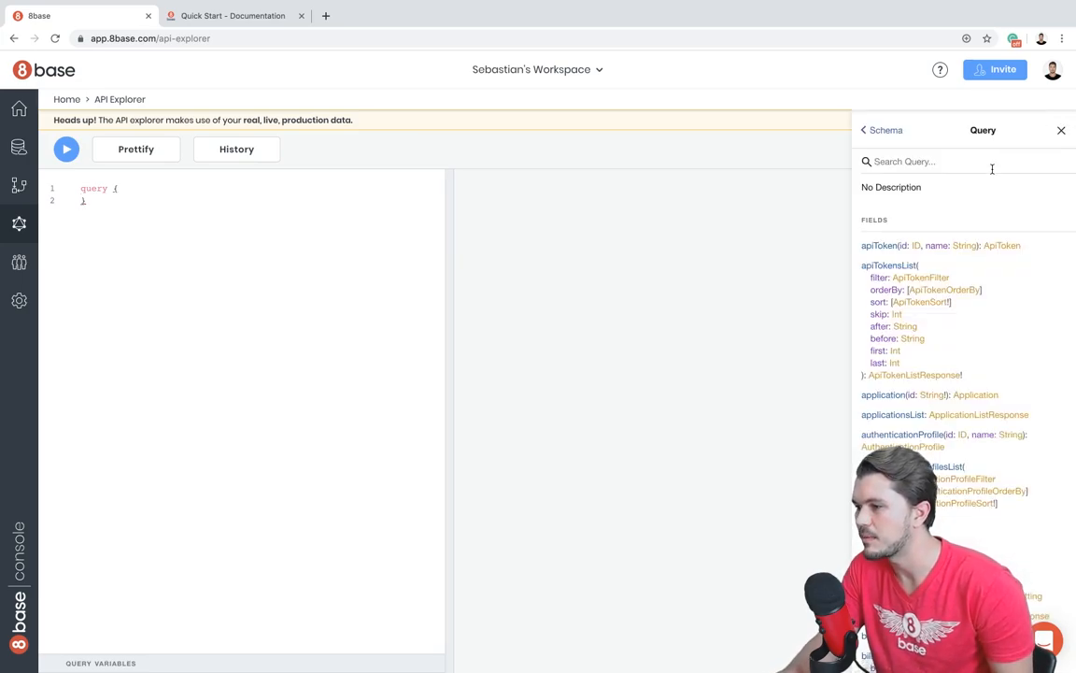
{"action": "left_click", "coordinate": [864, 130]}
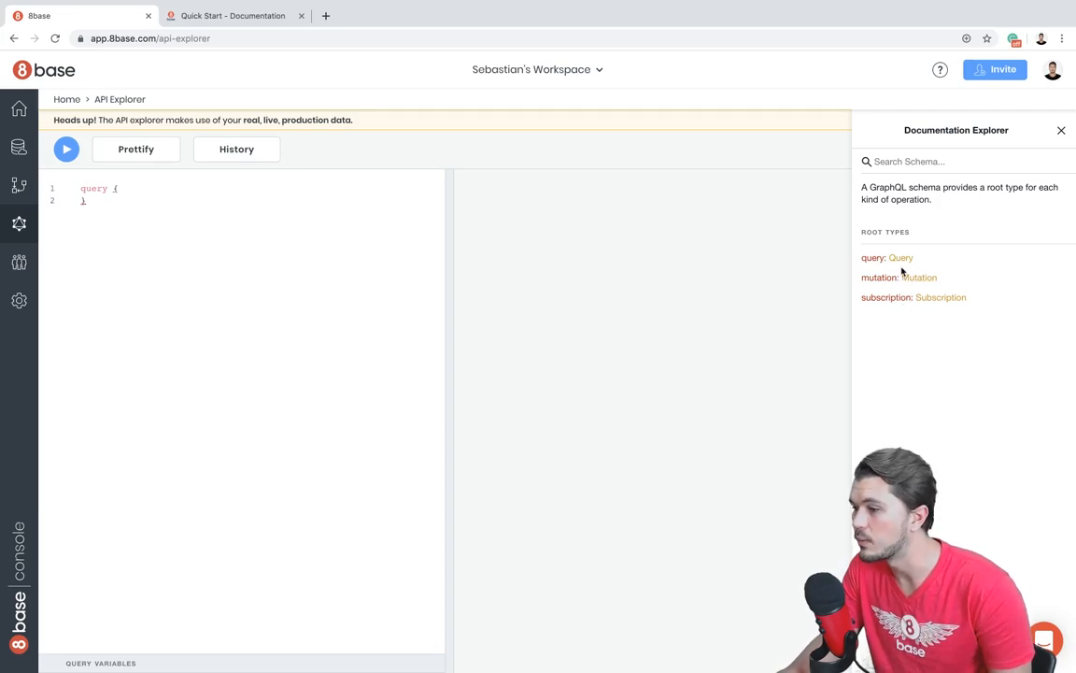
{"action": "mouse_move", "coordinate": [927, 260]}
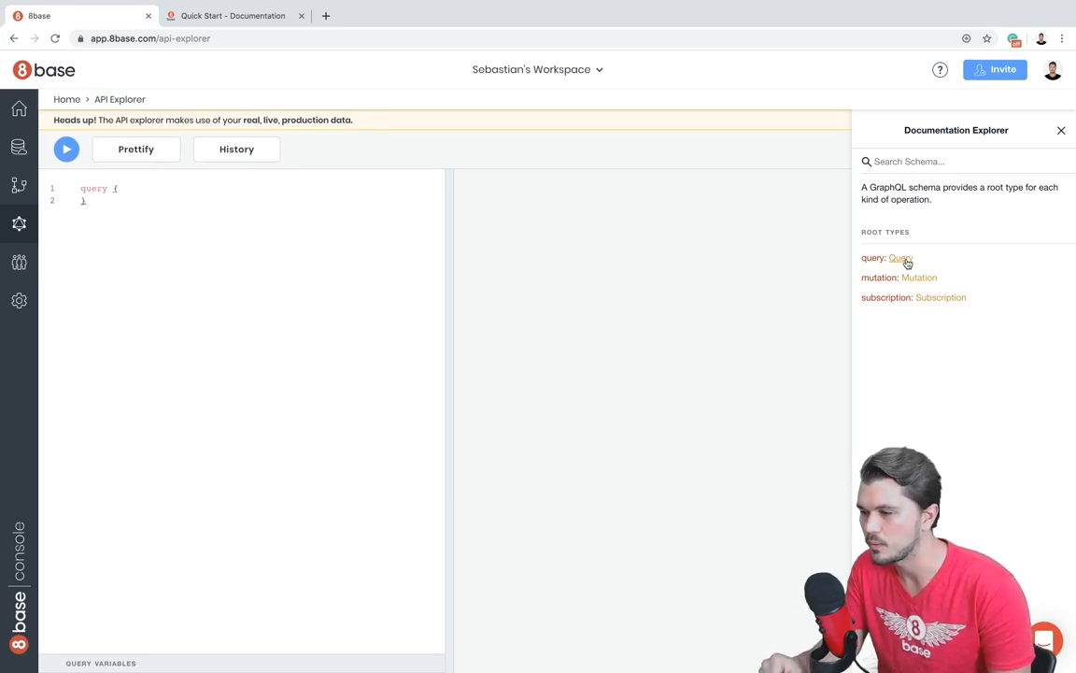
- Search the Query docs for 'broker' and view the brokersList query's response type and arguments
{"action": "left_click", "coordinate": [901, 258]}
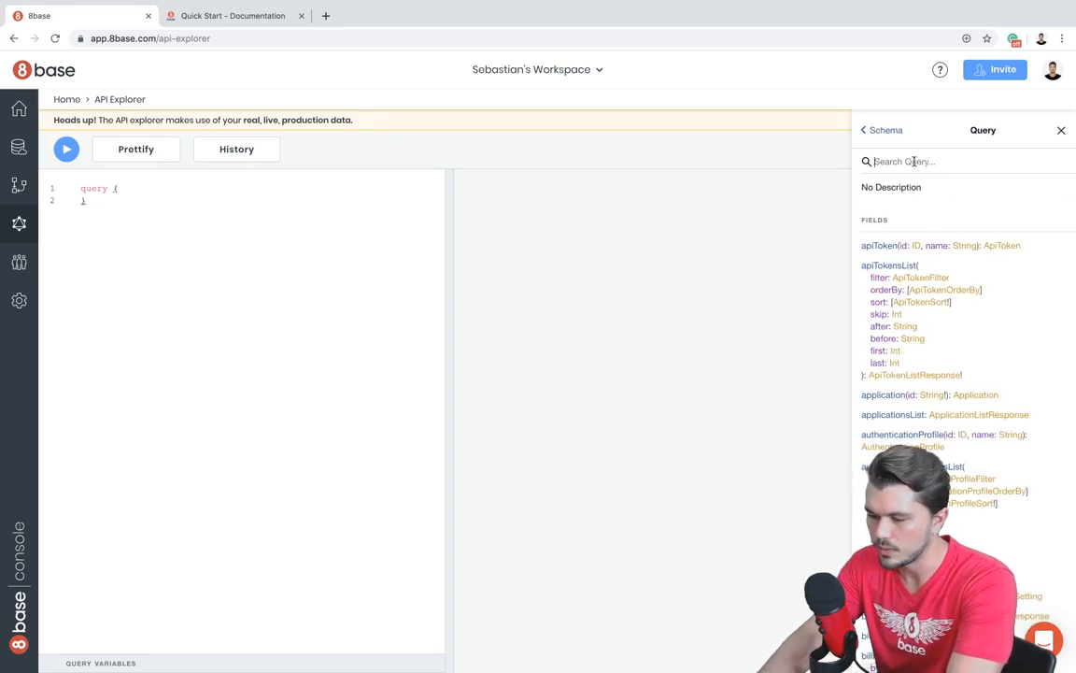
{"action": "type", "text": "broker"}
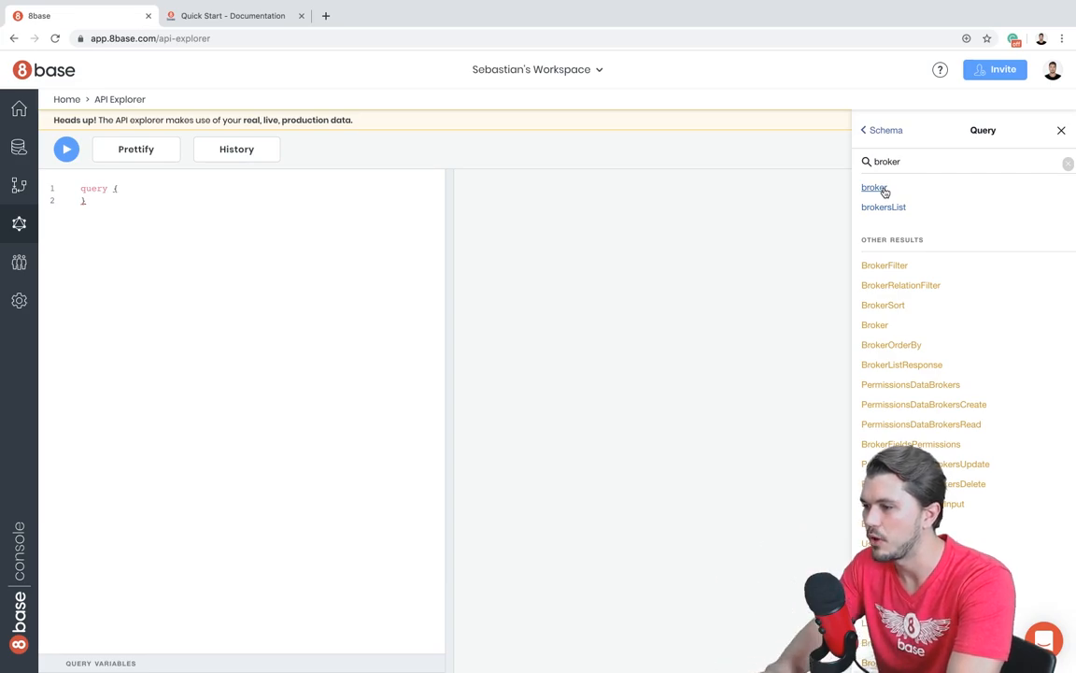
{"action": "left_click", "coordinate": [882, 205]}
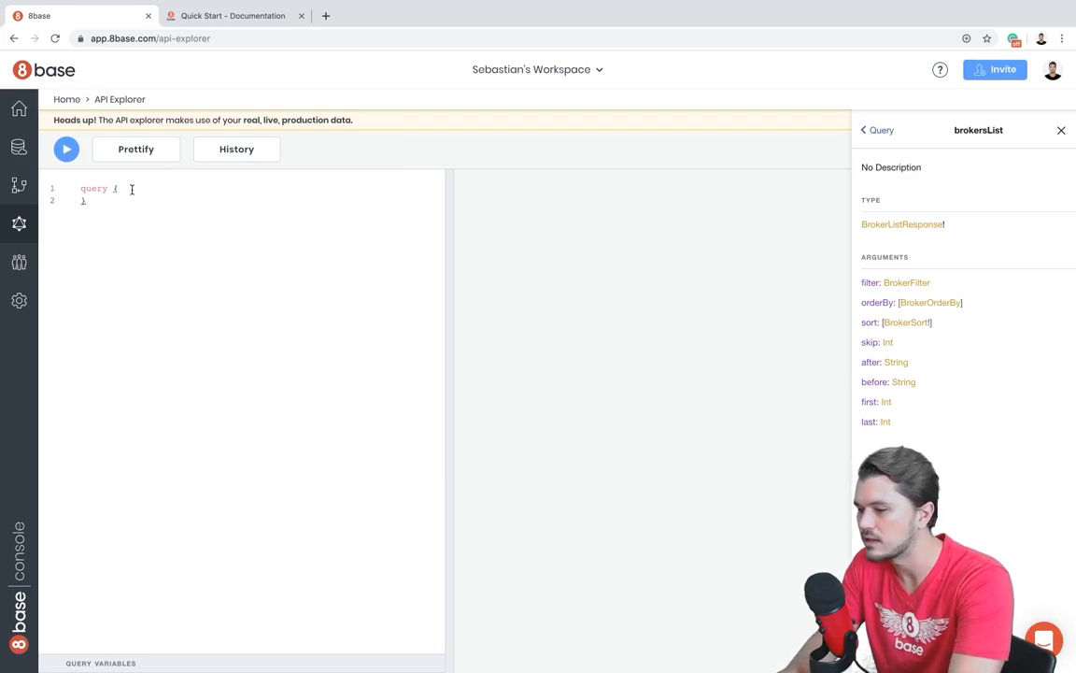
- Write brokersList { items { id nickname } } inside the query using autocomplete
{"action": "key", "text": "enter"}
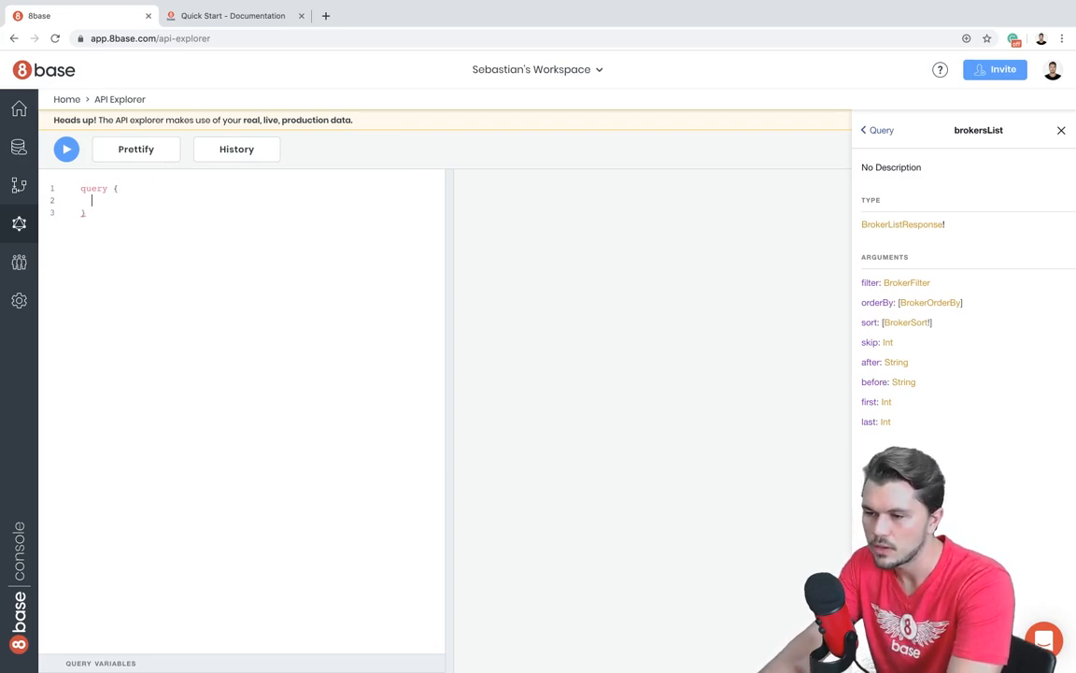
{"action": "type", "text": "bro"}
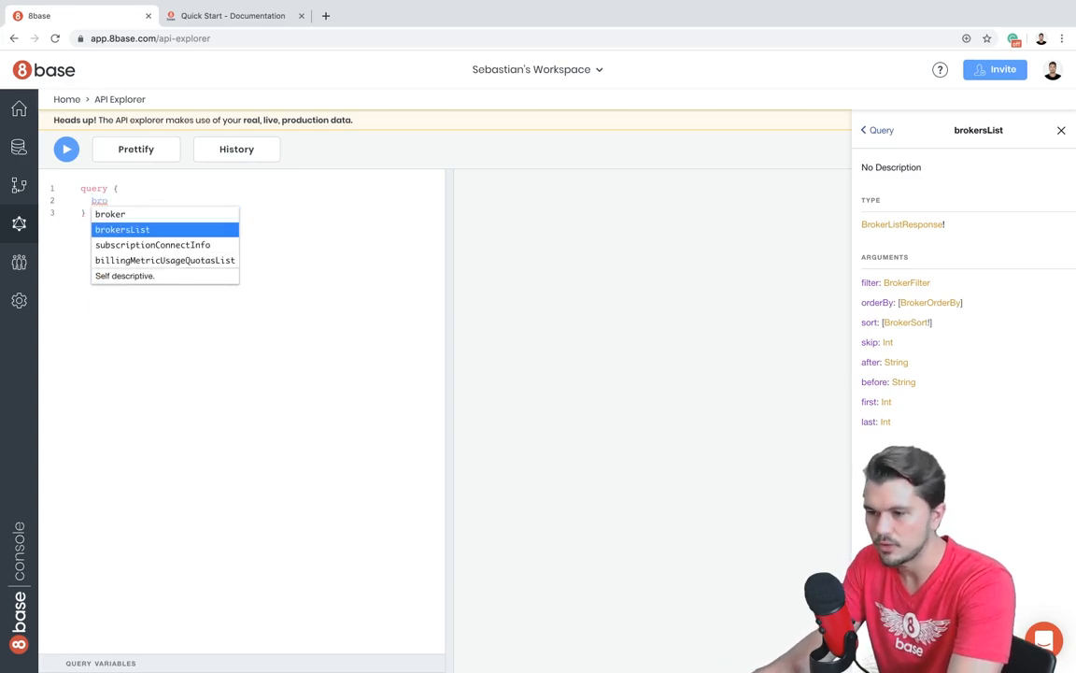
{"action": "left_click", "coordinate": [123, 228]}
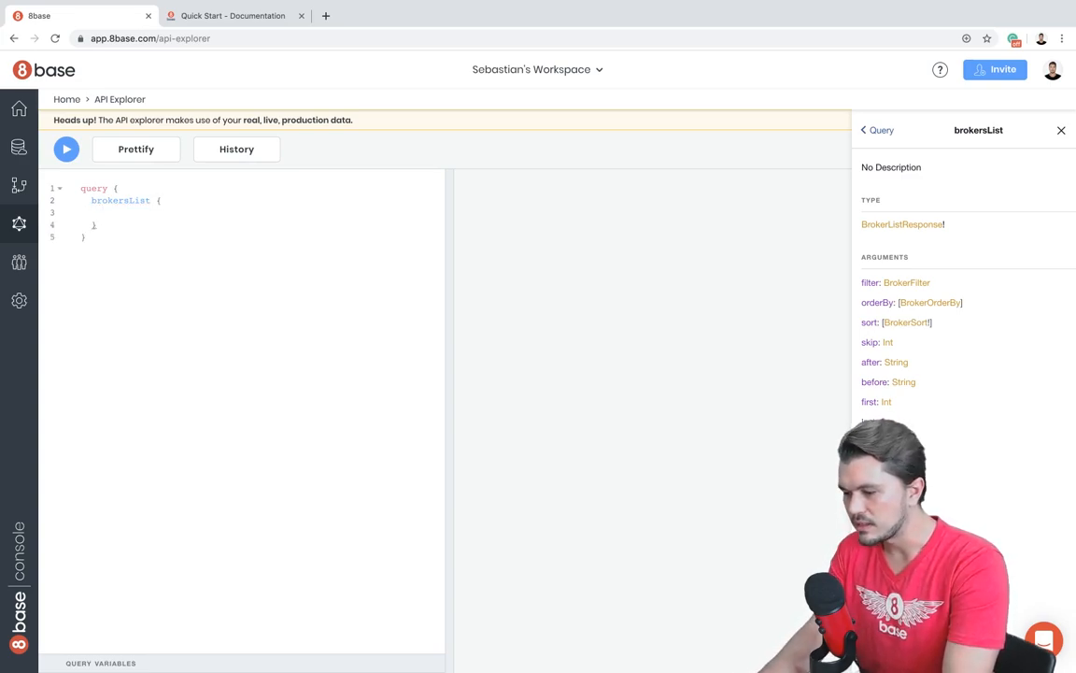
{"action": "type", "text": "items"}
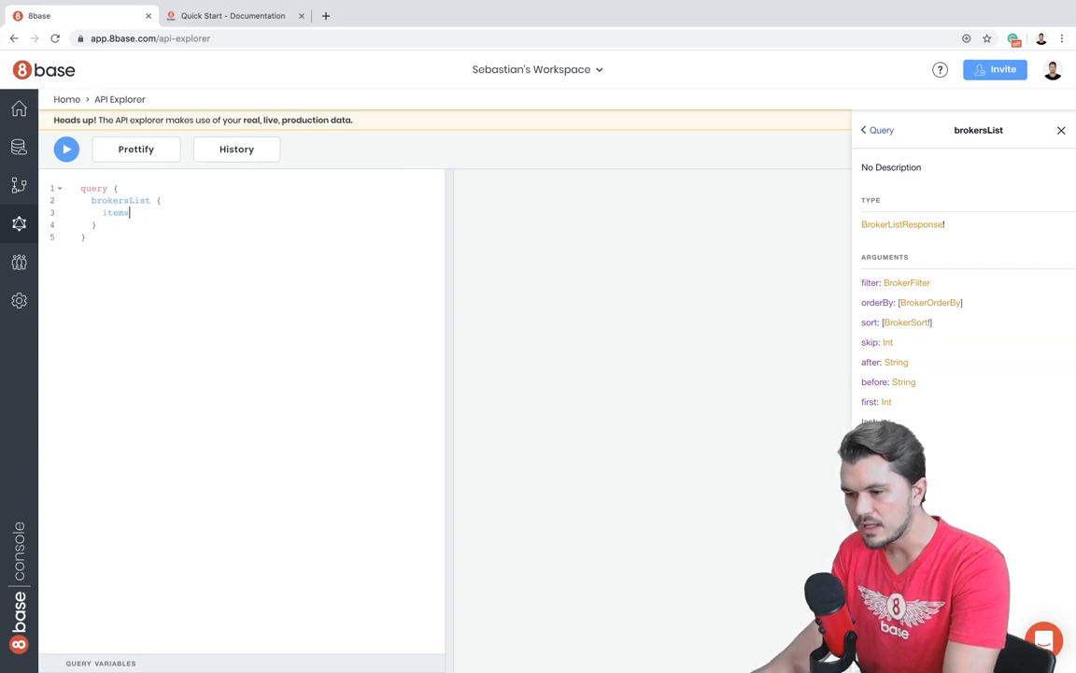
{"action": "type", "text": "id"}
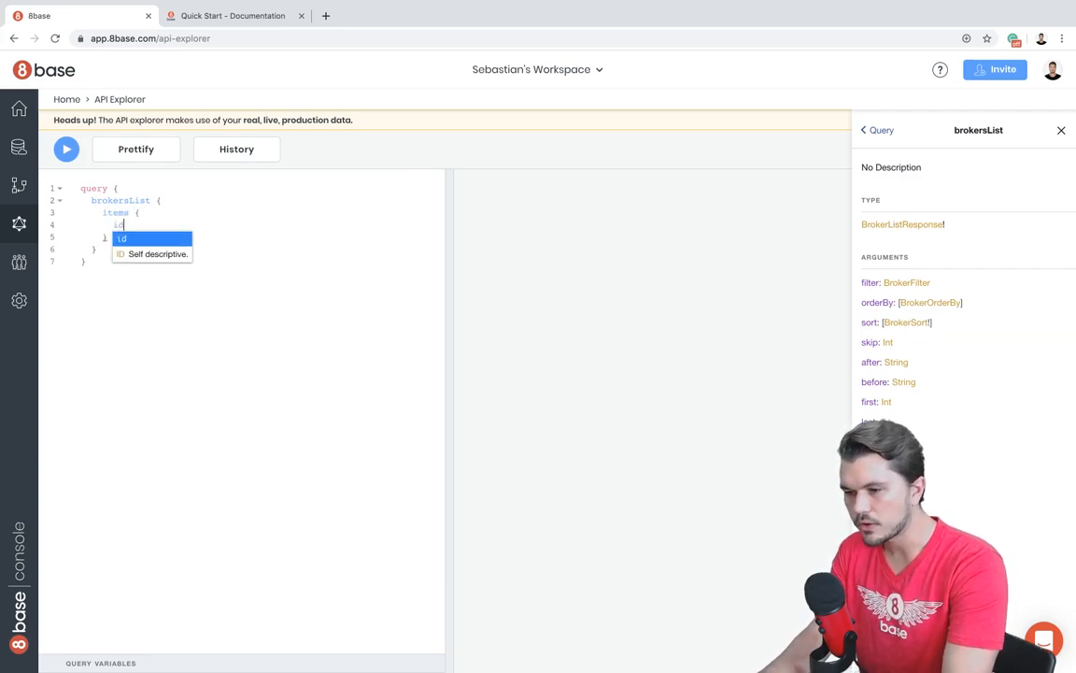
{"action": "type", "text": "nickname"}
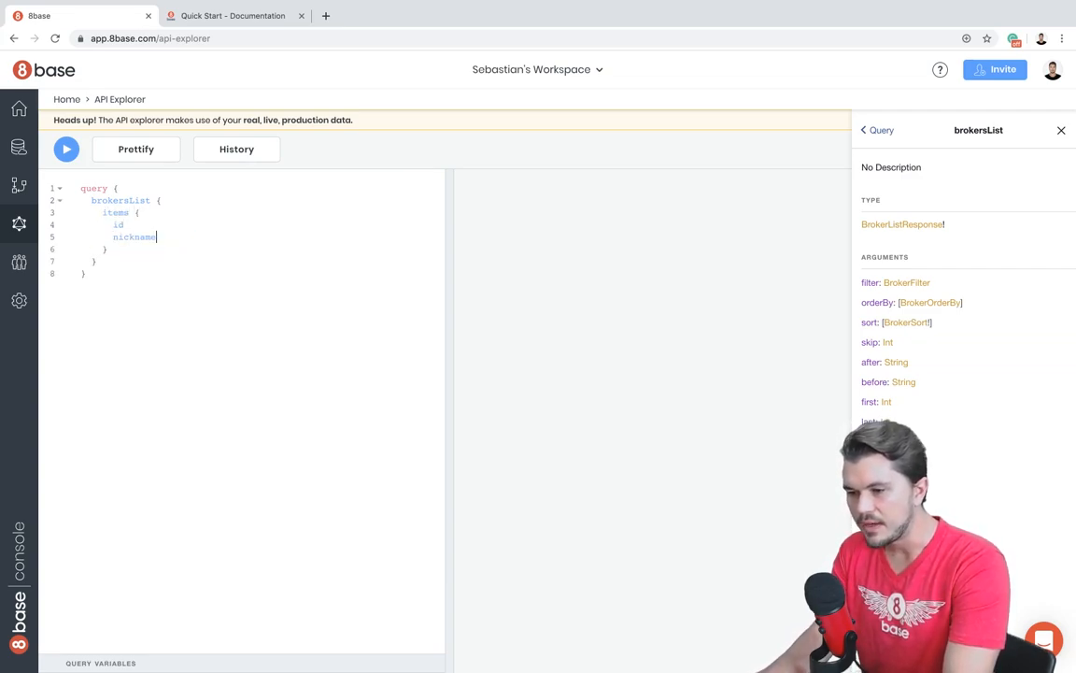
- Run the brokersList query, returning brokers nicknamed Ace
{"action": "left_click", "coordinate": [65, 150]}
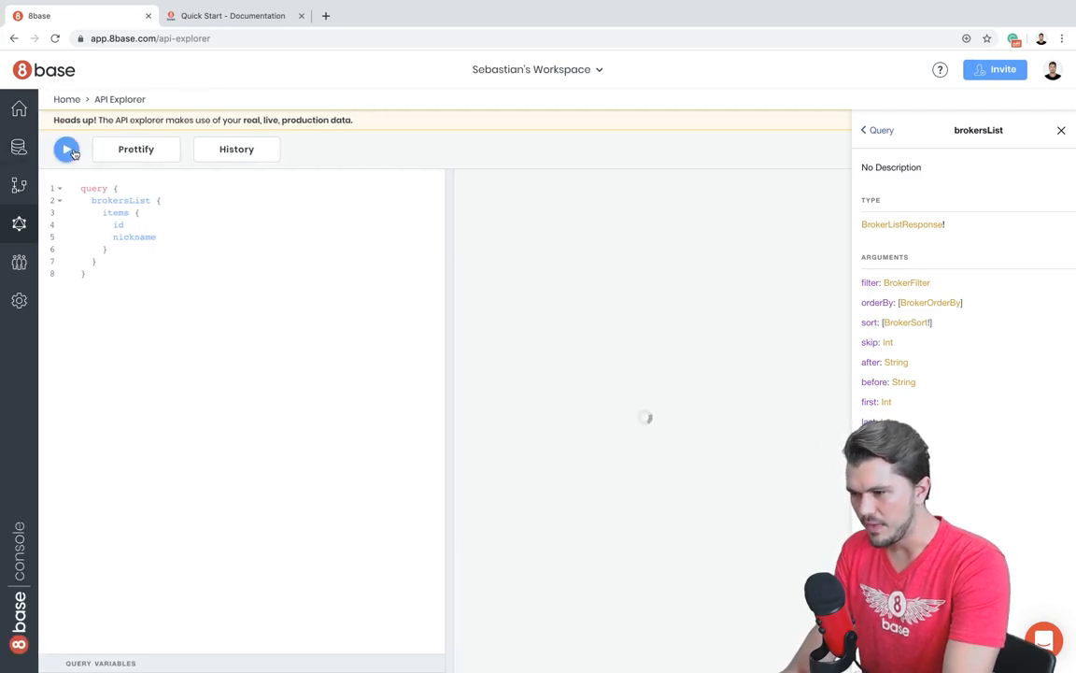
{"action": "left_click", "coordinate": [68, 150]}
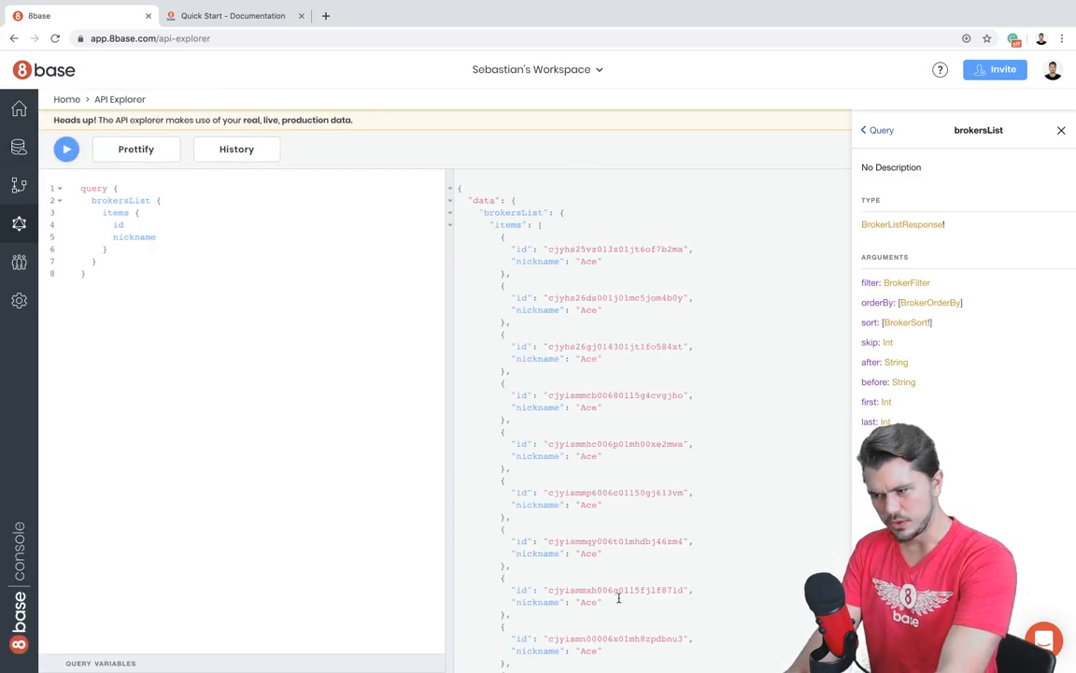
{"action": "scroll", "scroll_direction": "down", "scroll_amount": 3}
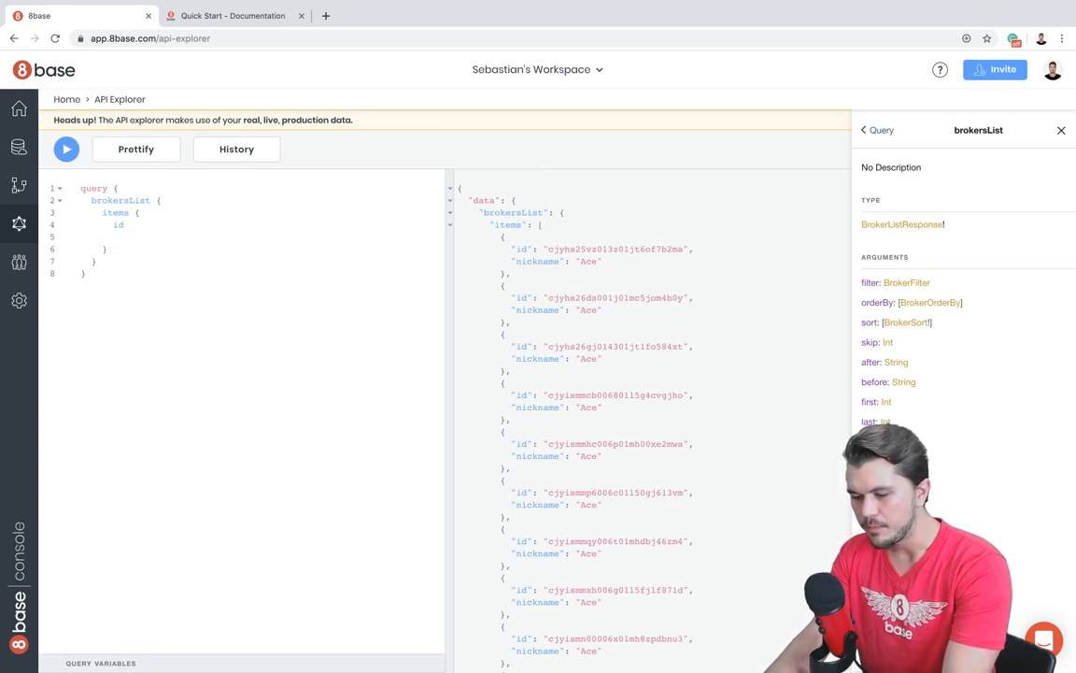
- Nest listings { count items { status price } } under each broker item
{"action": "left_click", "coordinate": [117, 236]}
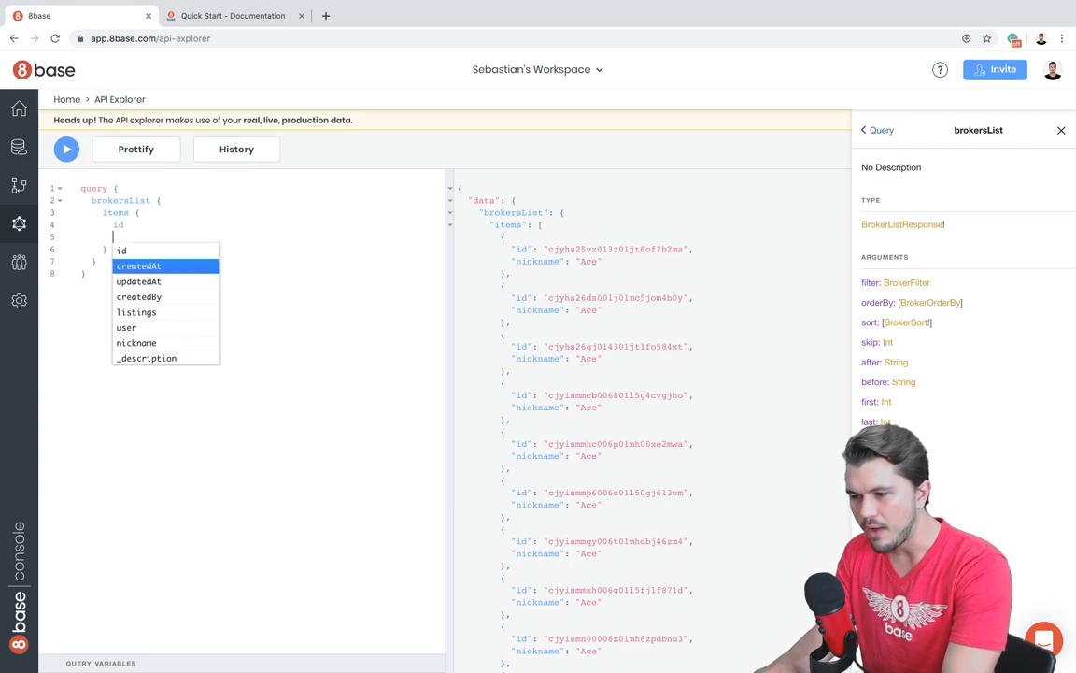
{"action": "type", "text": "listings"}
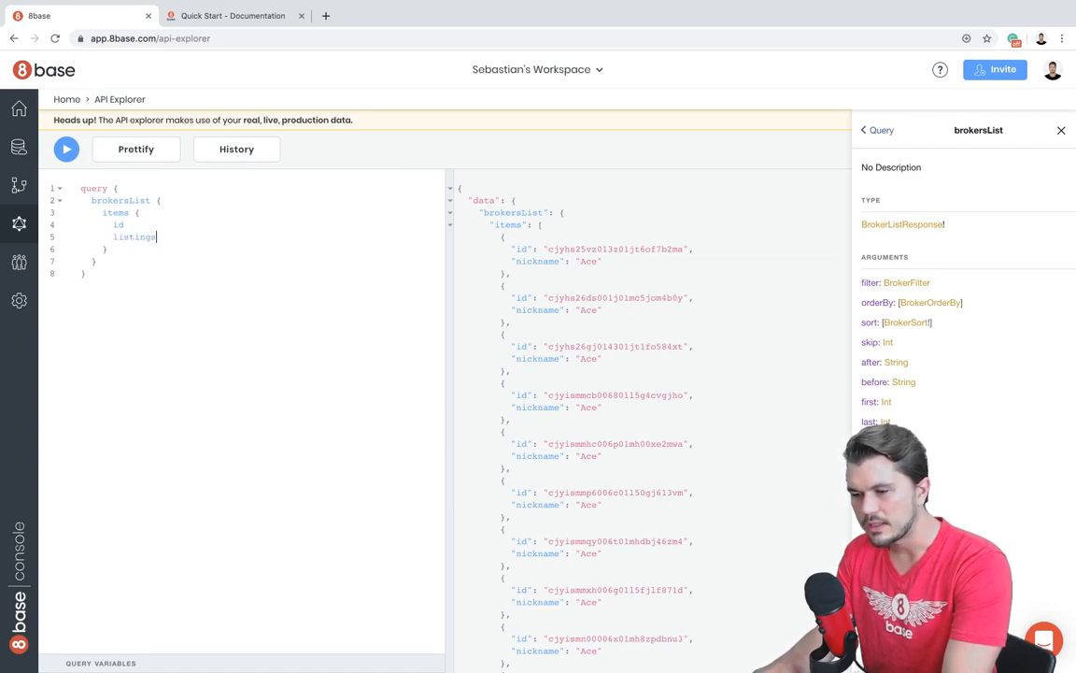
{"action": "type", "text": "{"}
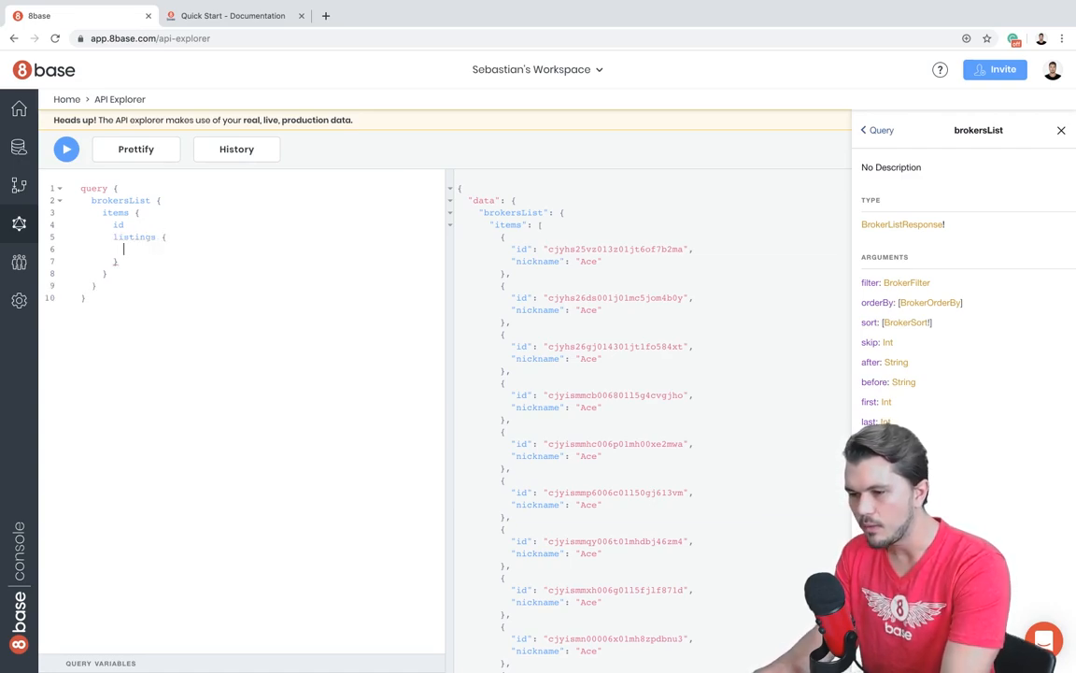
{"action": "type", "text": "count"}
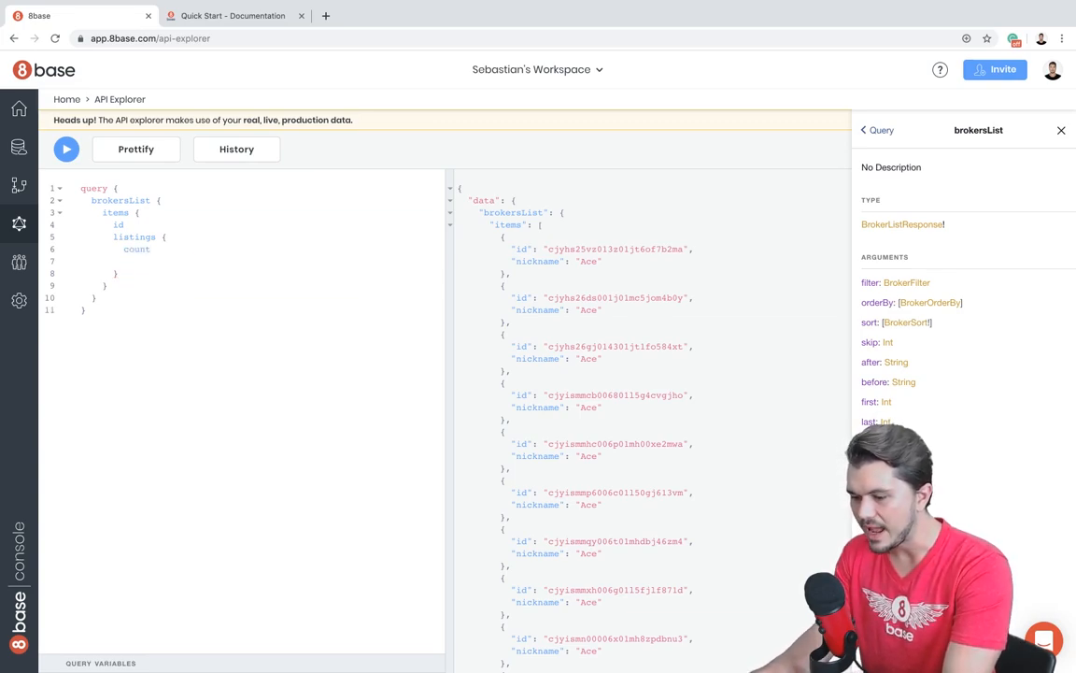
{"action": "type", "text": "items {"}
{"action": "type", "text": "p"}
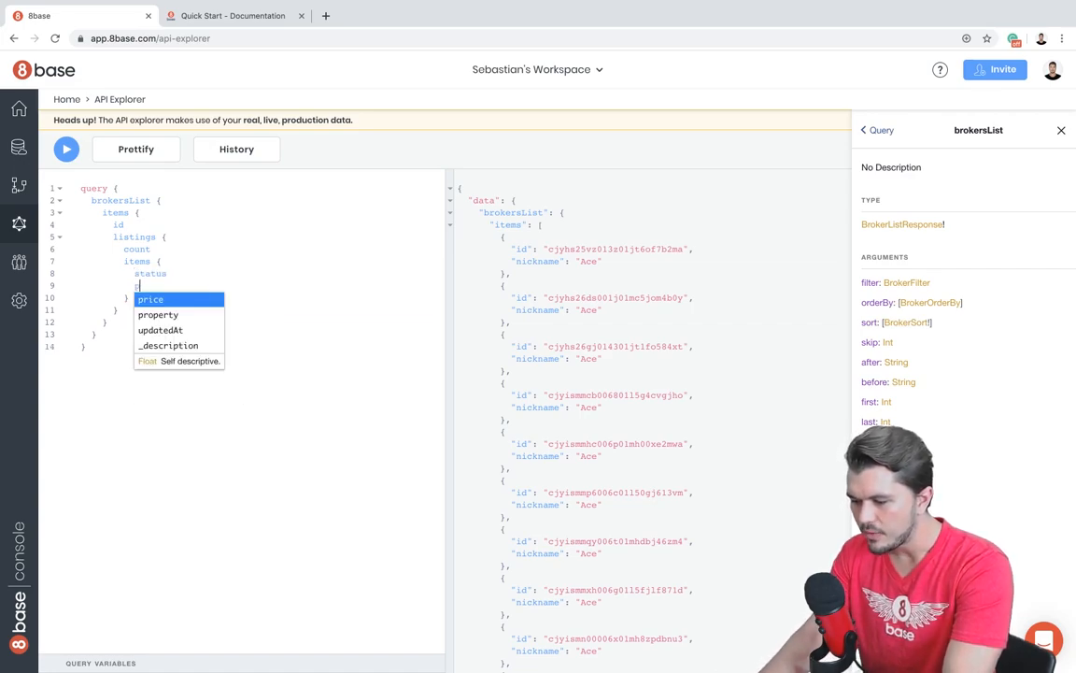
- Run the query to return each broker's listing count with Lead listings' status and price
{"action": "left_click", "coordinate": [66, 150]}
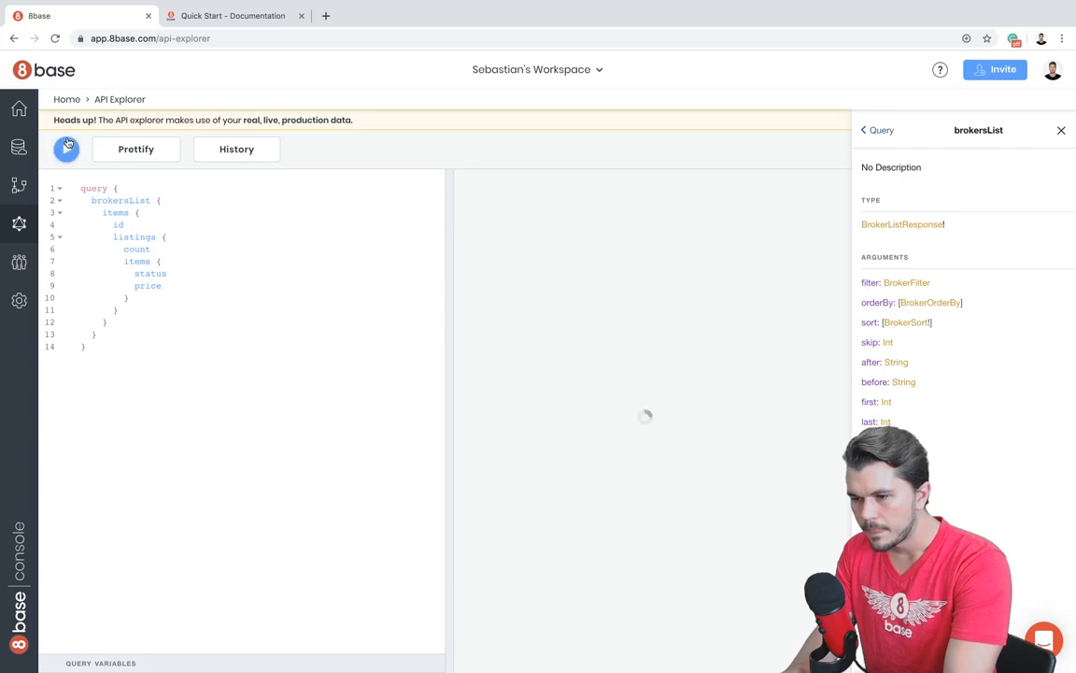
{"action": "left_click", "coordinate": [67, 149]}
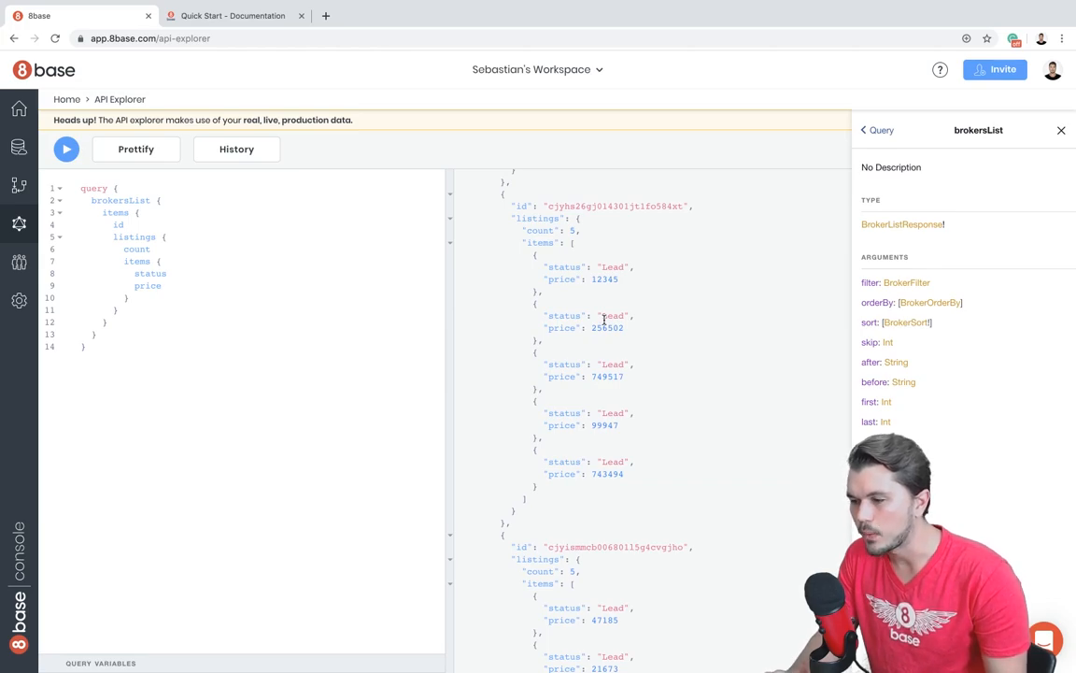
{"action": "scroll", "scroll_direction": "down", "scroll_amount": 3}
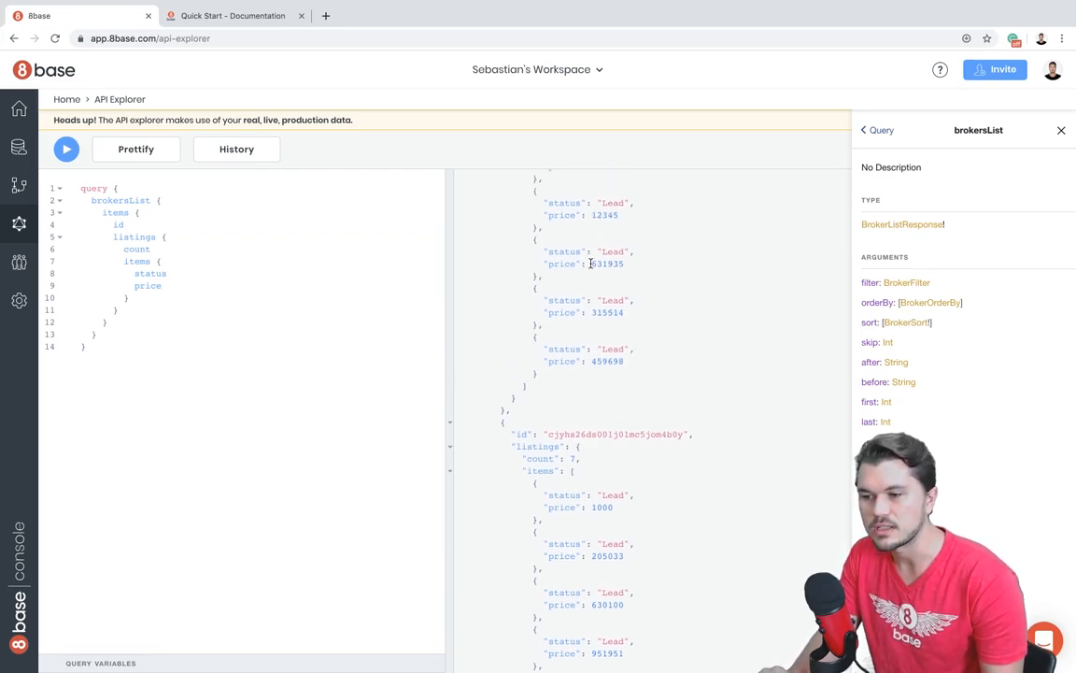
{"action": "left_click", "coordinate": [66, 150]}
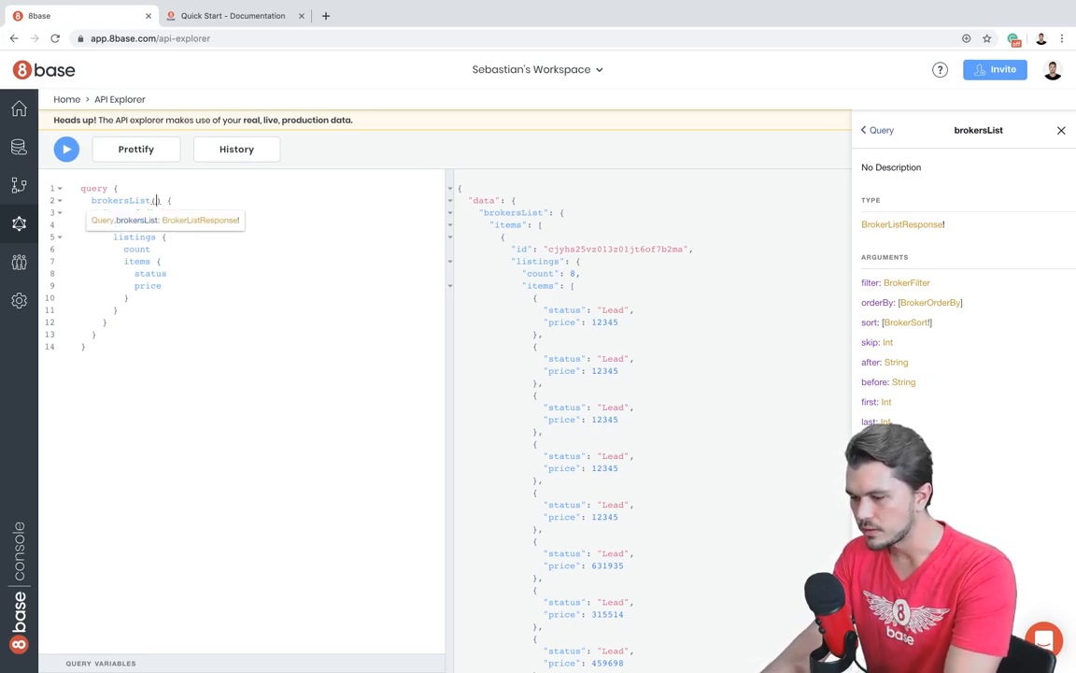
- Add a filter argument to brokersList matching nicknames that contain "A"
{"action": "type", "text": "("}
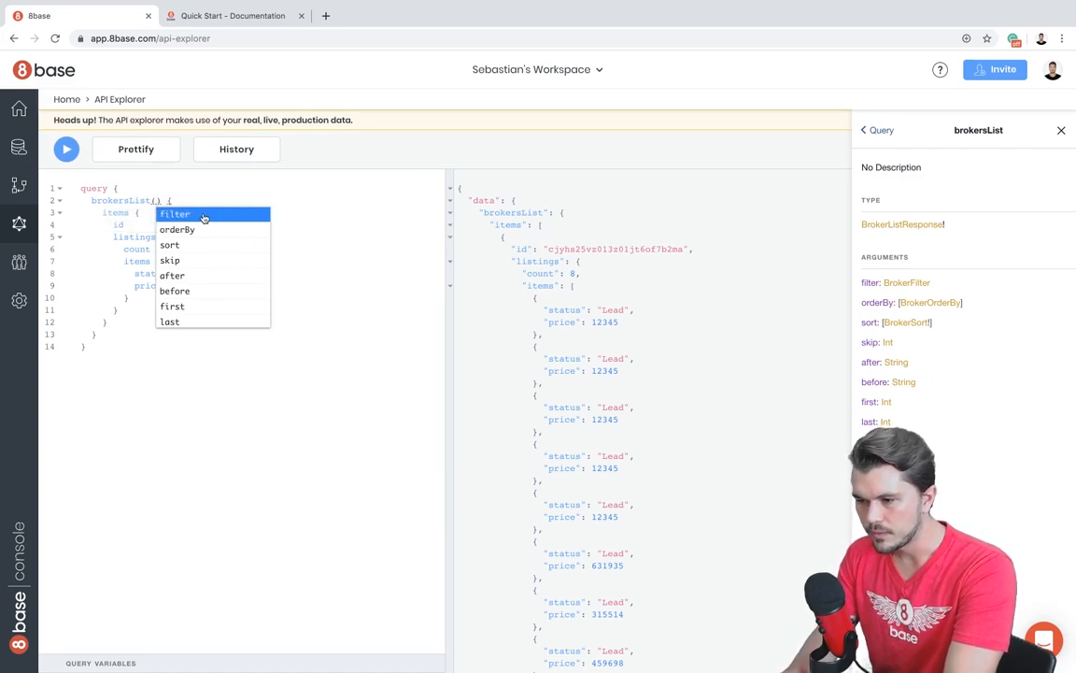
{"action": "left_click", "coordinate": [176, 213]}
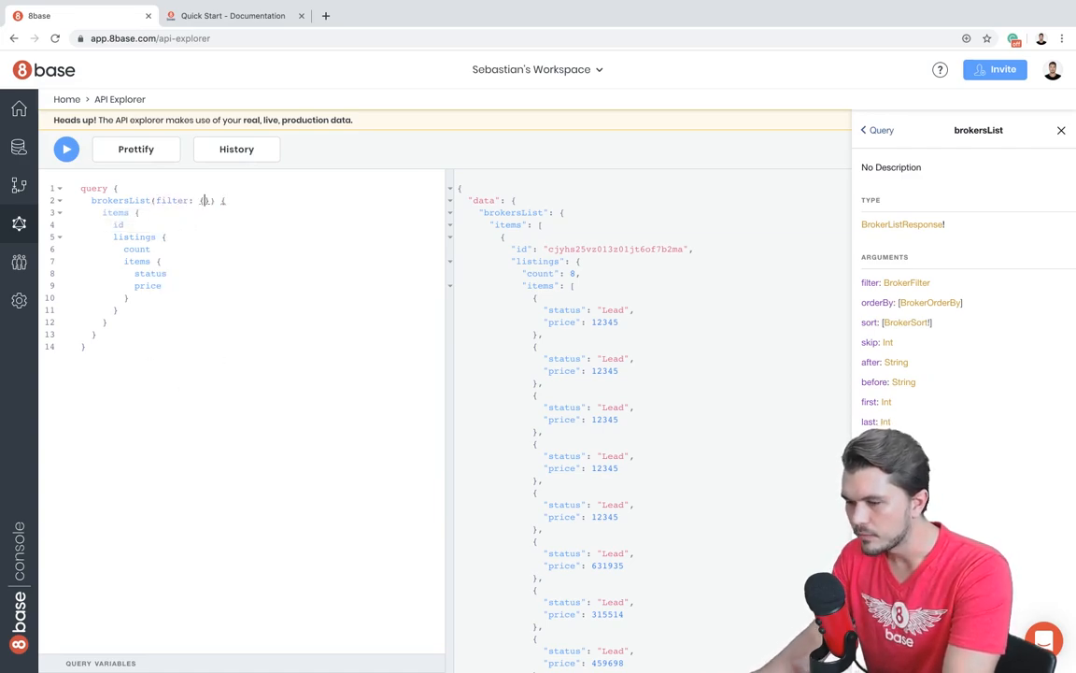
{"action": "type", "text": "nickname"}
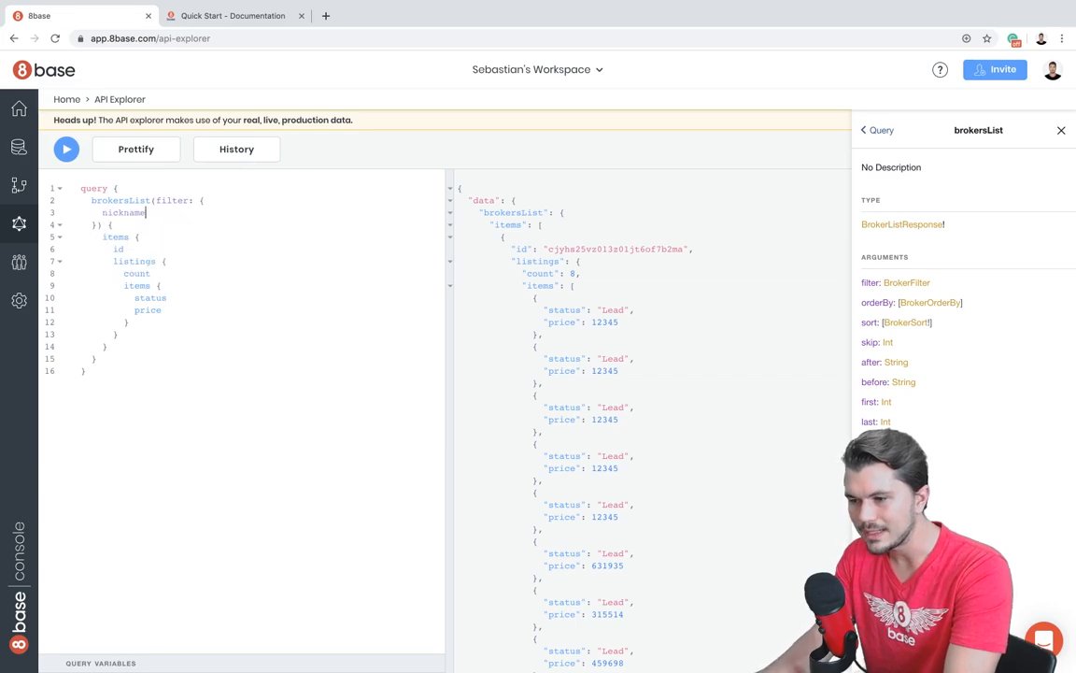
{"action": "type", "text": ": {"}
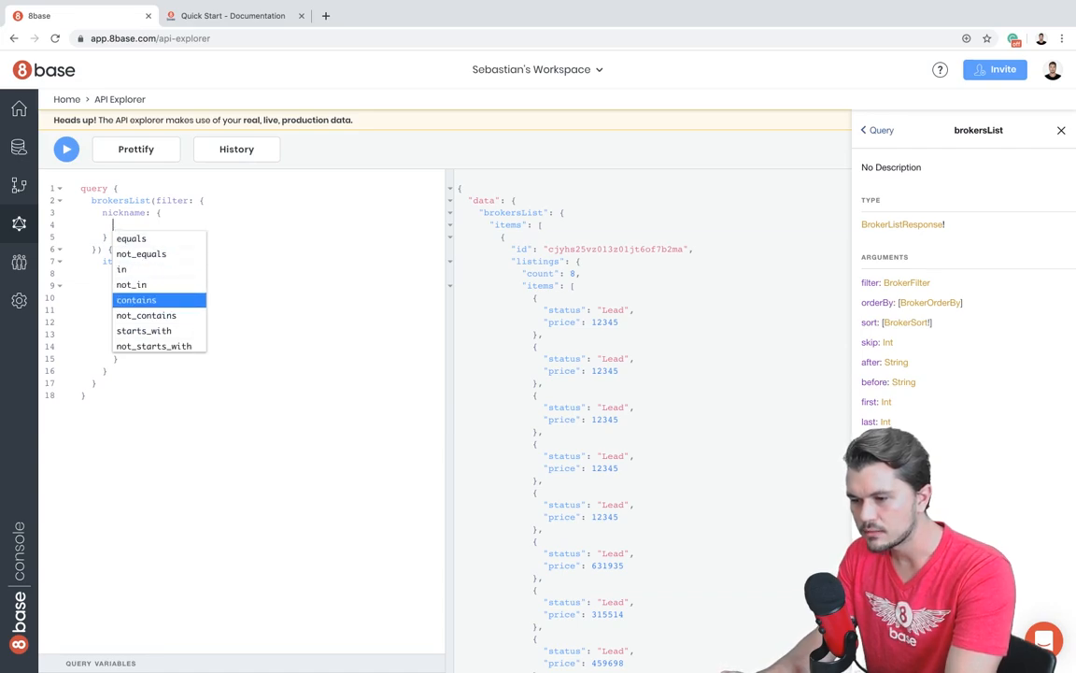
{"action": "left_click", "coordinate": [134, 299]}
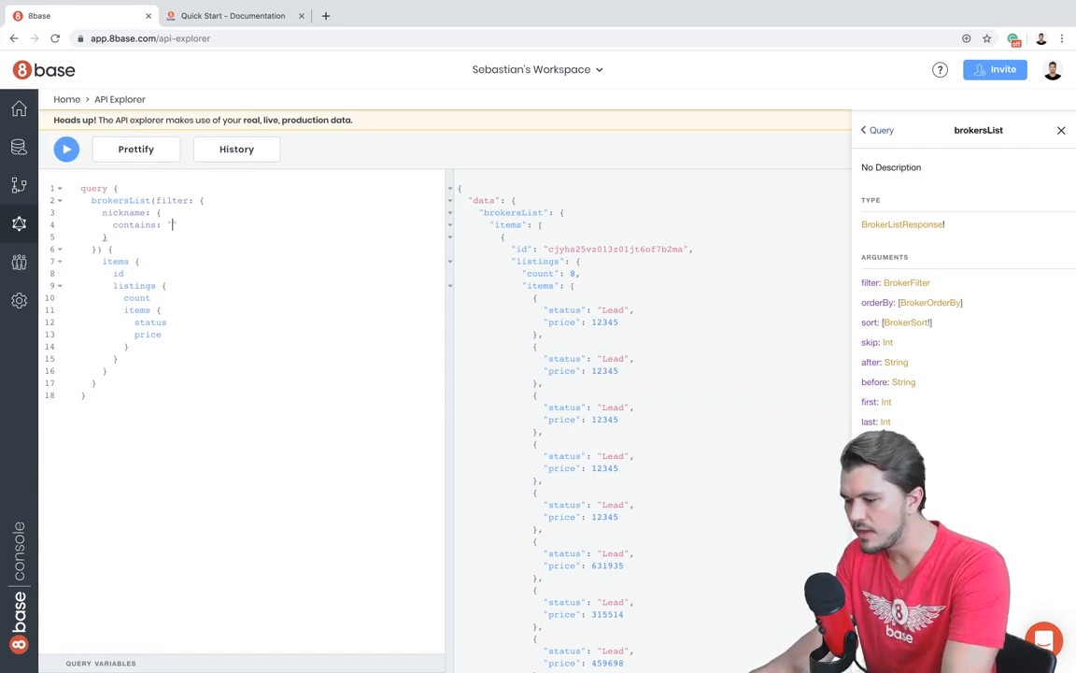
{"action": "type", "text": "A\""}
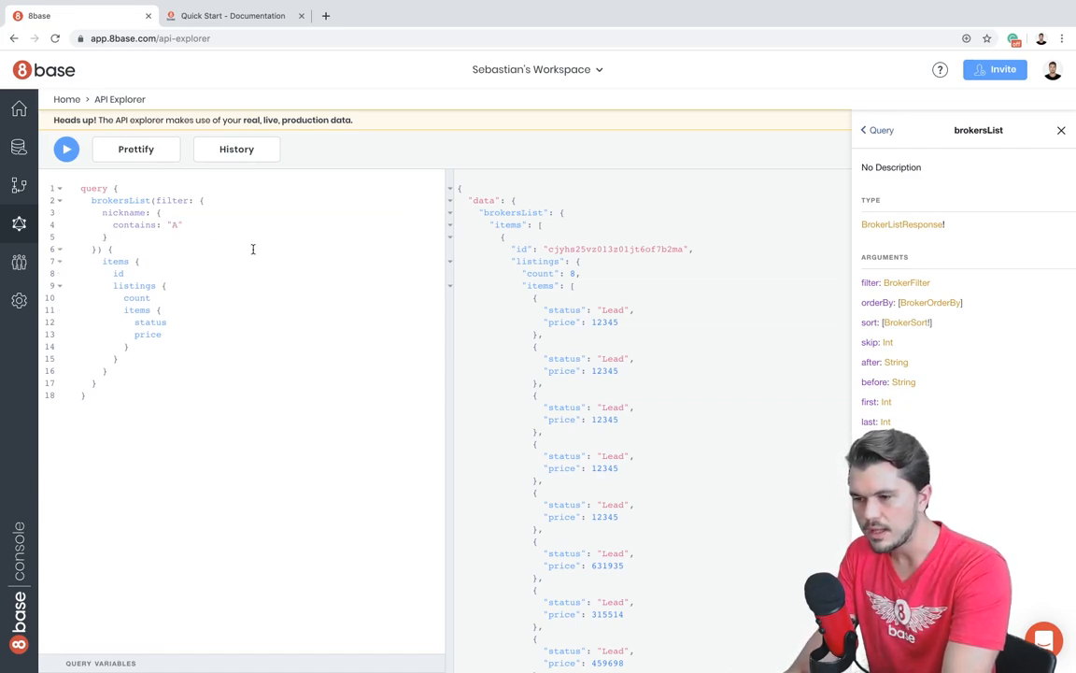
- Run the filtered brokers query and review the matching brokers' listings
{"action": "left_click", "coordinate": [65, 149]}
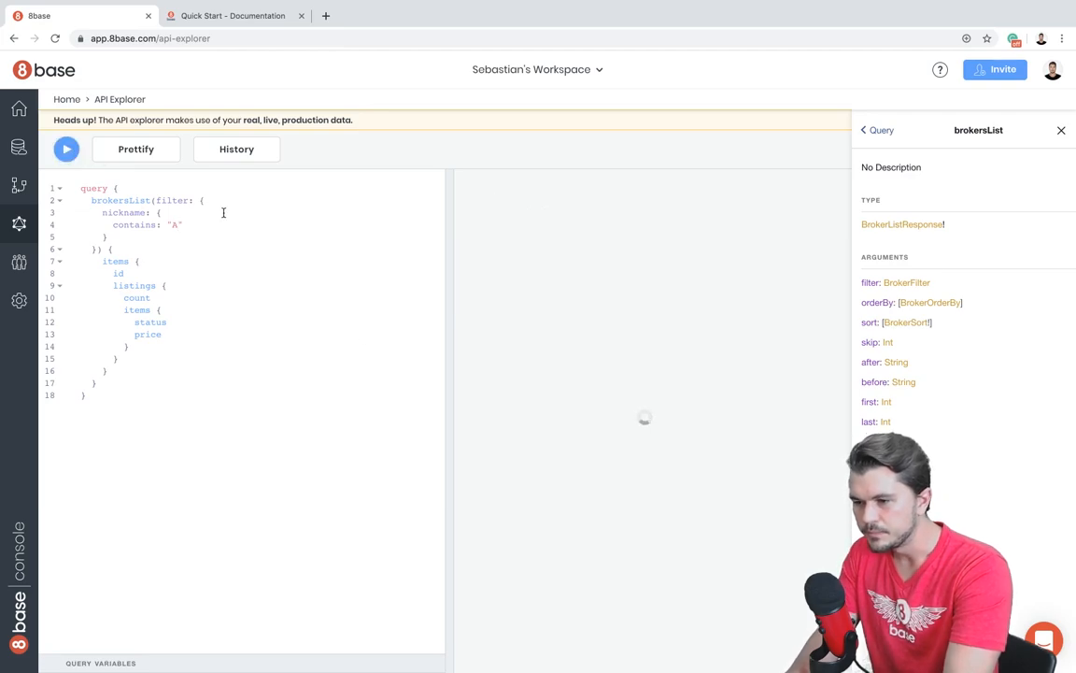
{"action": "left_click", "coordinate": [65, 149]}
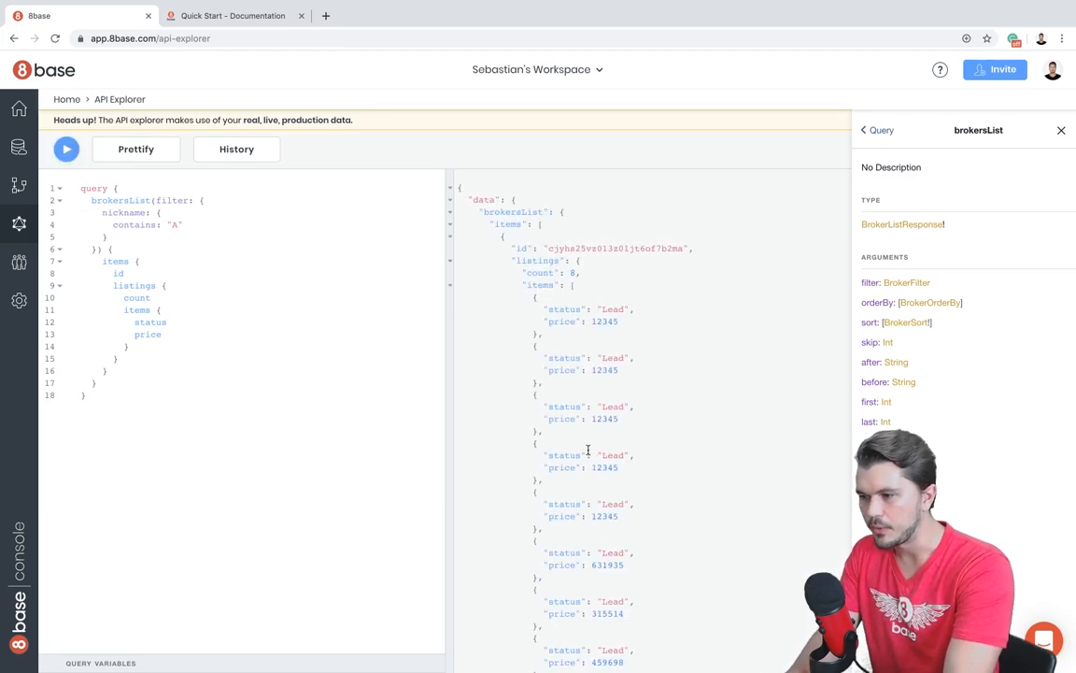
{"action": "scroll", "scroll_direction": "down", "scroll_amount": 3}
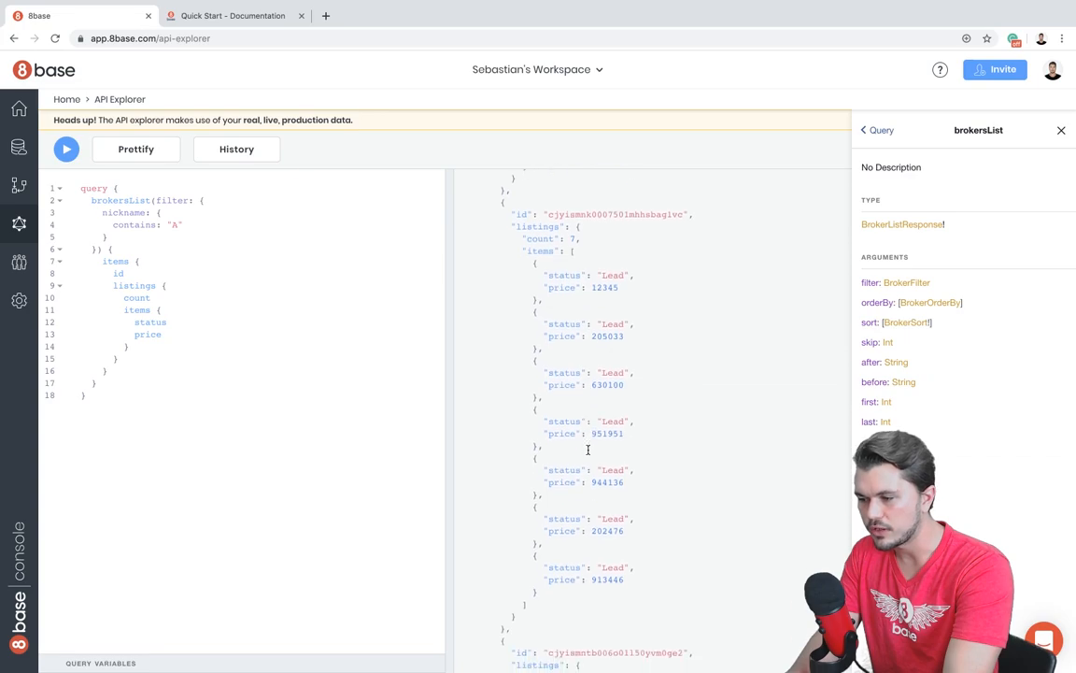
{"action": "left_click", "coordinate": [65, 149]}
{"action": "type", "text": "("}
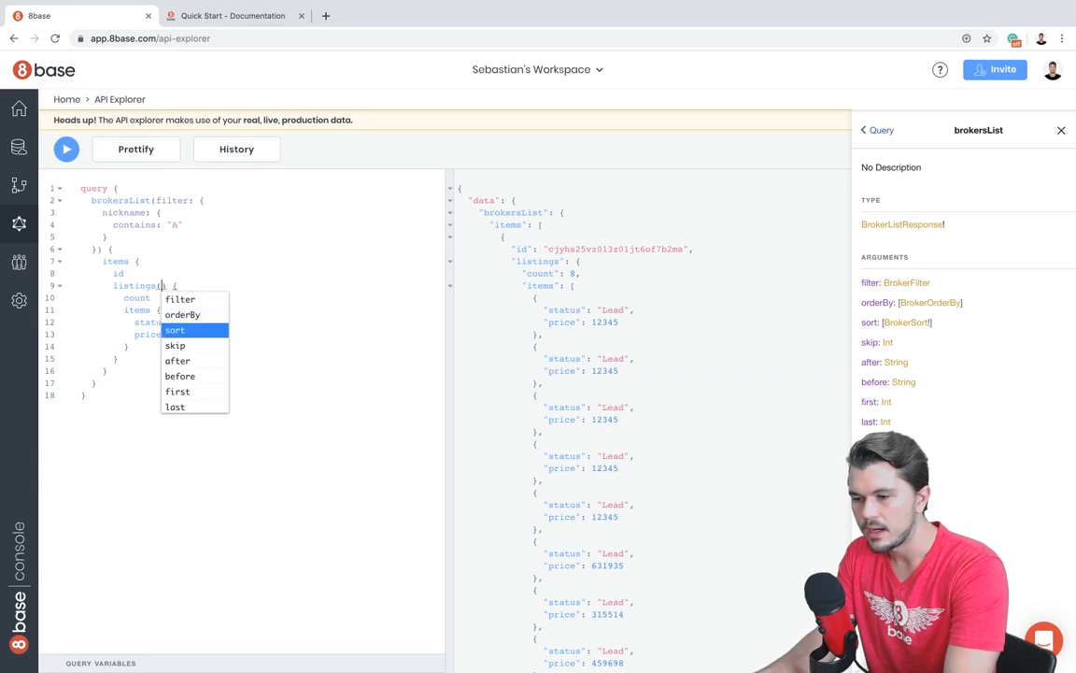
- Order each broker's listings by price_ASC and re-run the query to show sorted results
{"action": "type", "text": "orderBy:"}
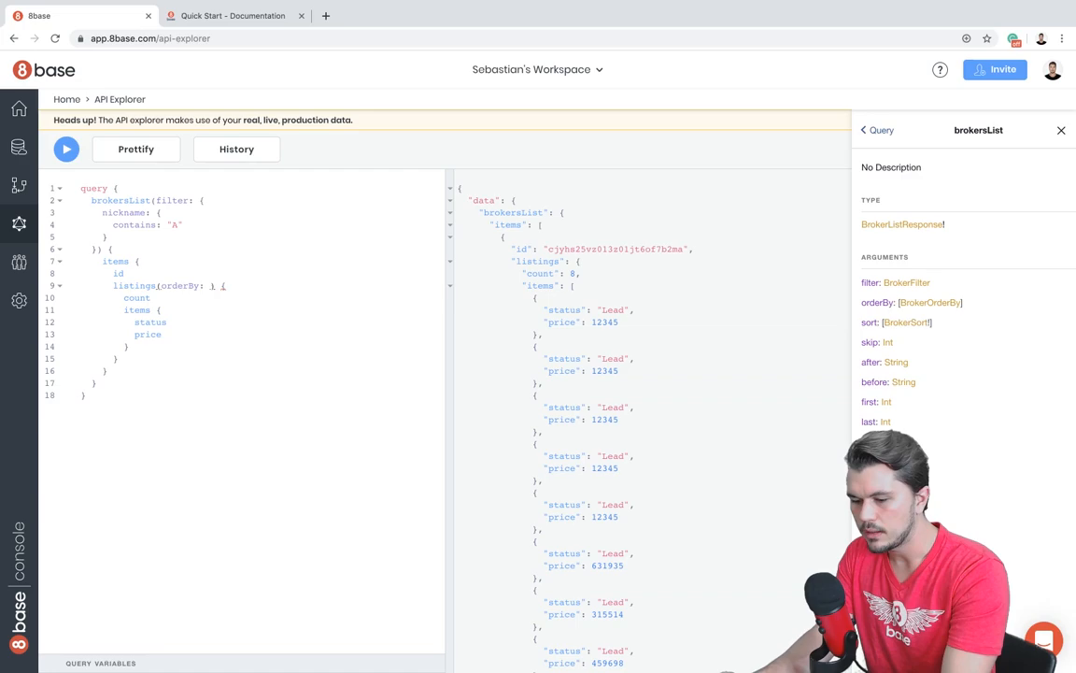
{"action": "left_click", "coordinate": [217, 284]}
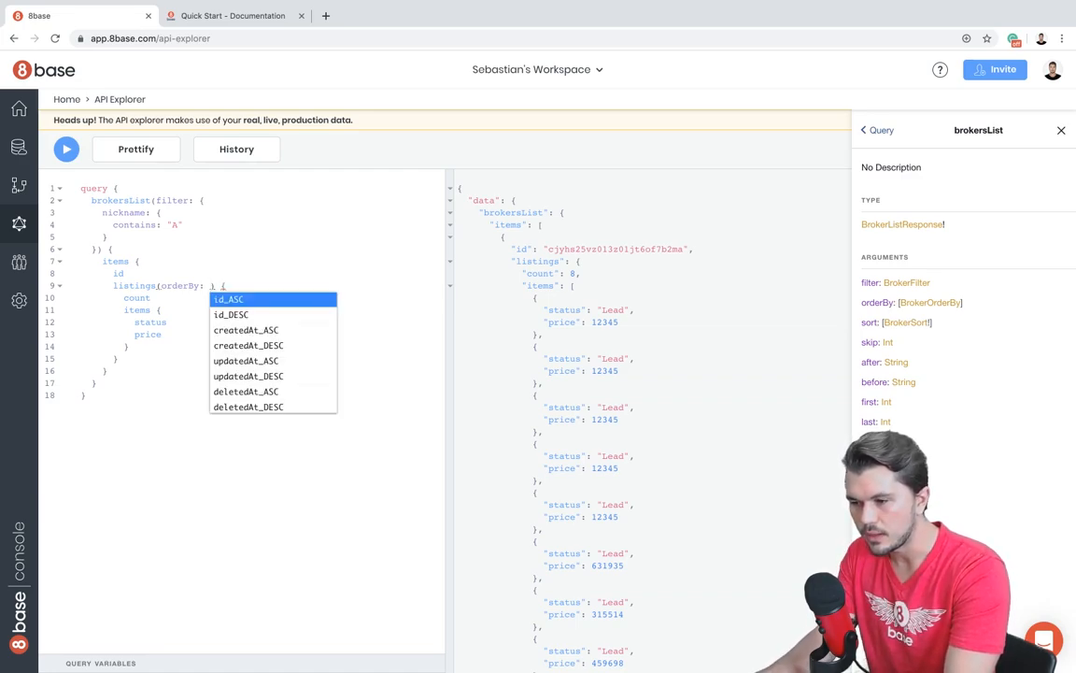
{"action": "mouse_move", "coordinate": [245, 361]}
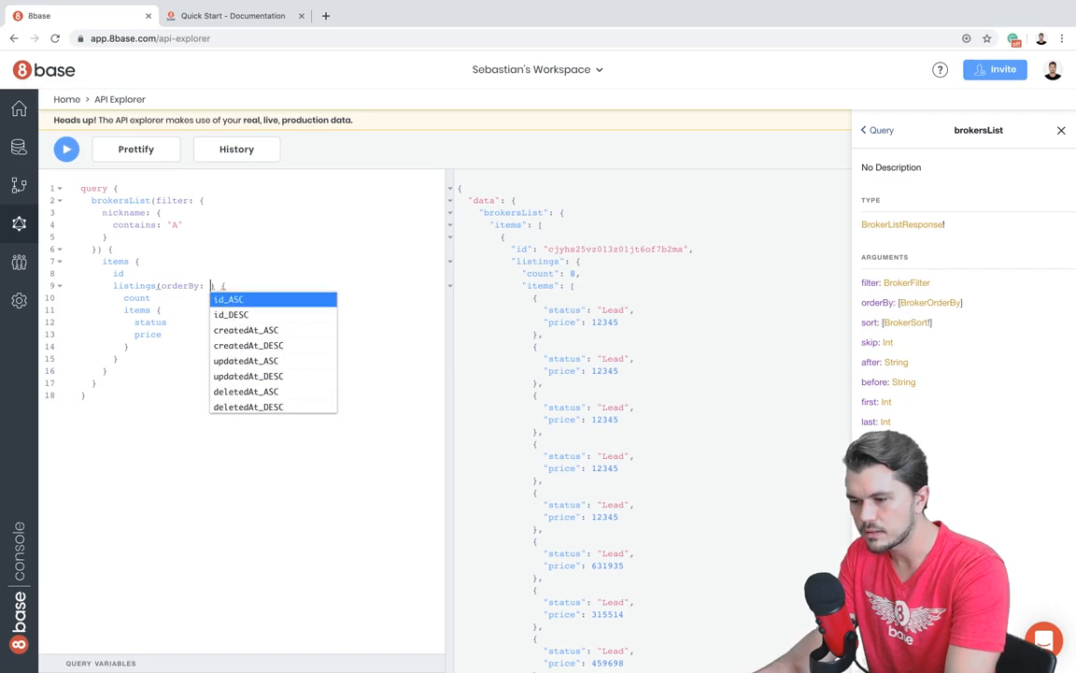
{"action": "type", "text": "price_ASC"}
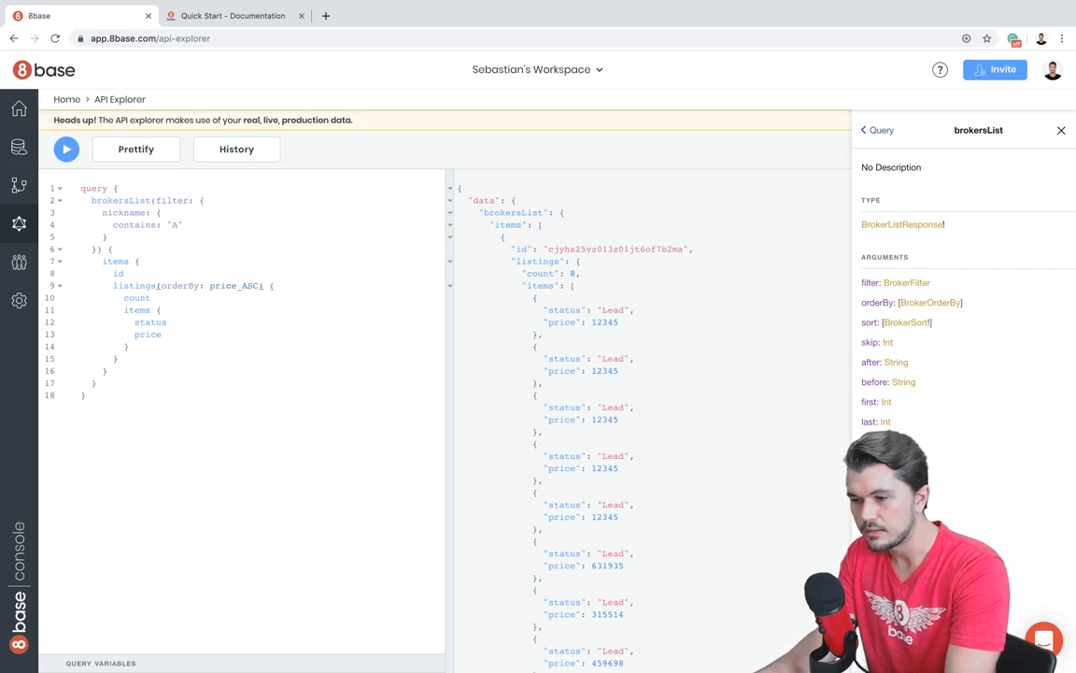
{"action": "left_click", "coordinate": [65, 149]}
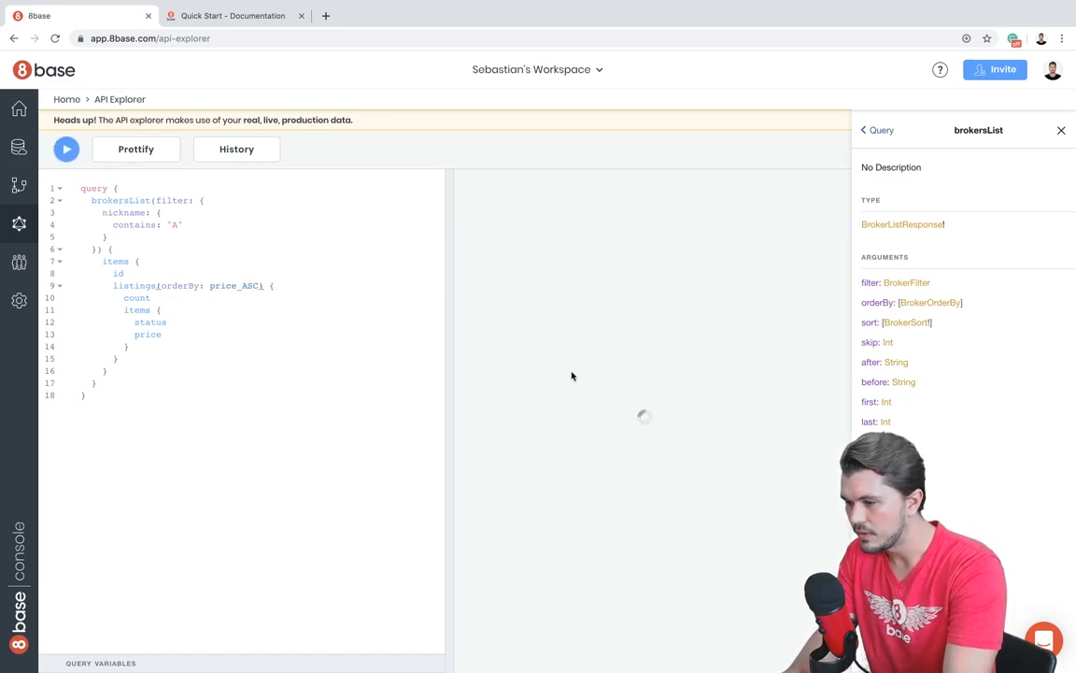
{"action": "left_click", "coordinate": [67, 149]}
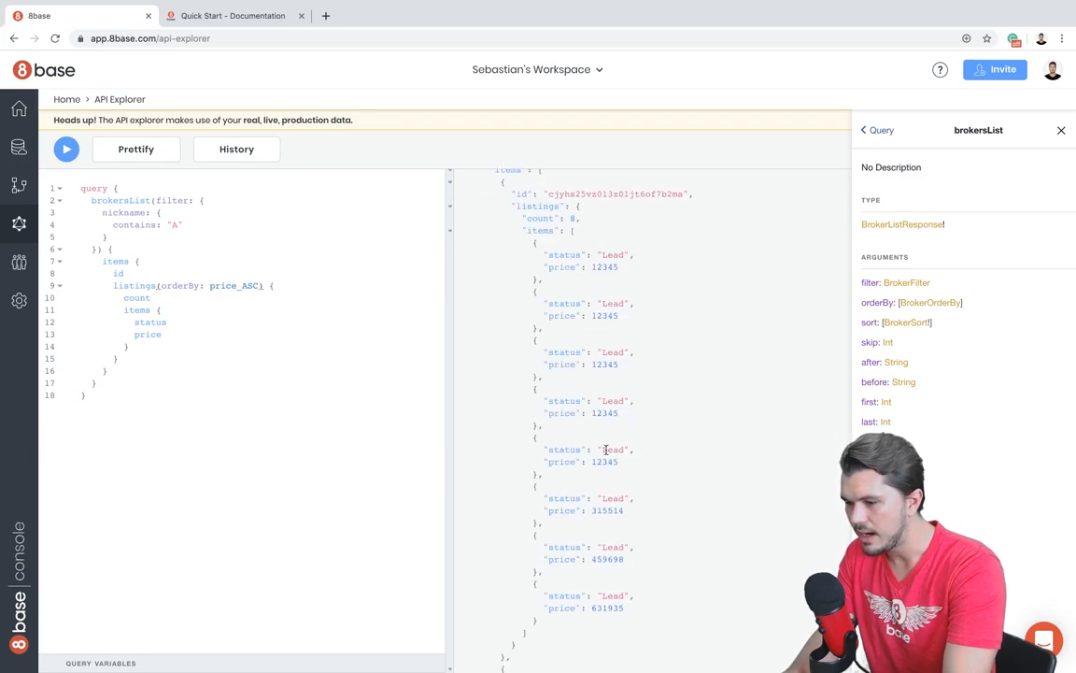
{"action": "left_click", "coordinate": [67, 150]}
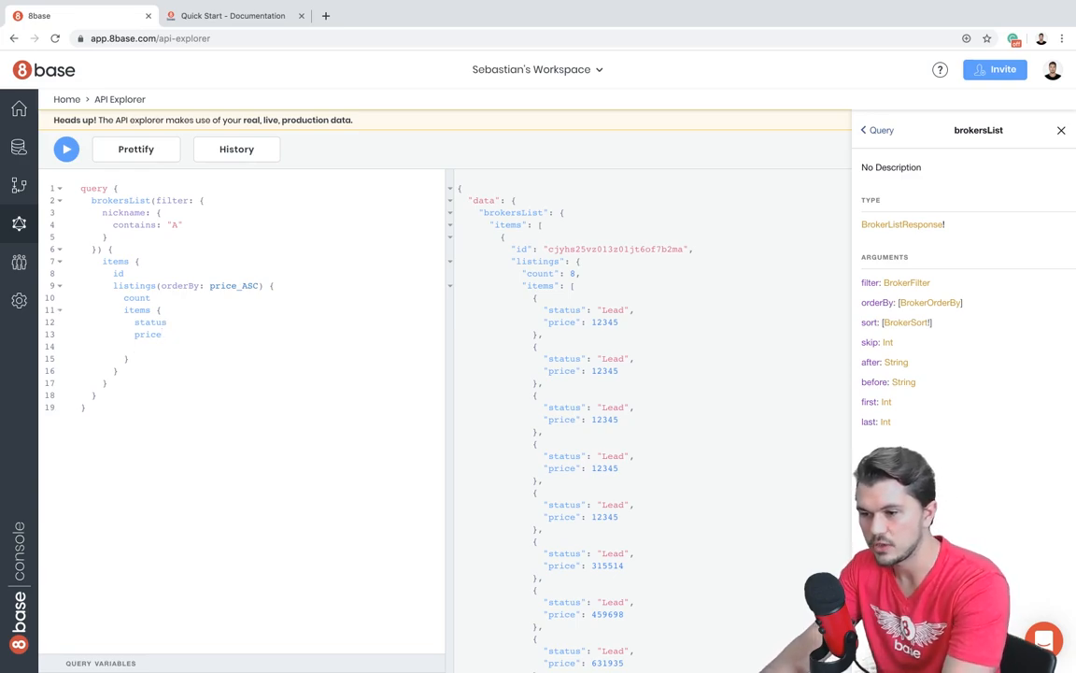
- Add seller { user { firstName lastName } } inside each listing item
{"action": "left_click", "coordinate": [146, 345]}
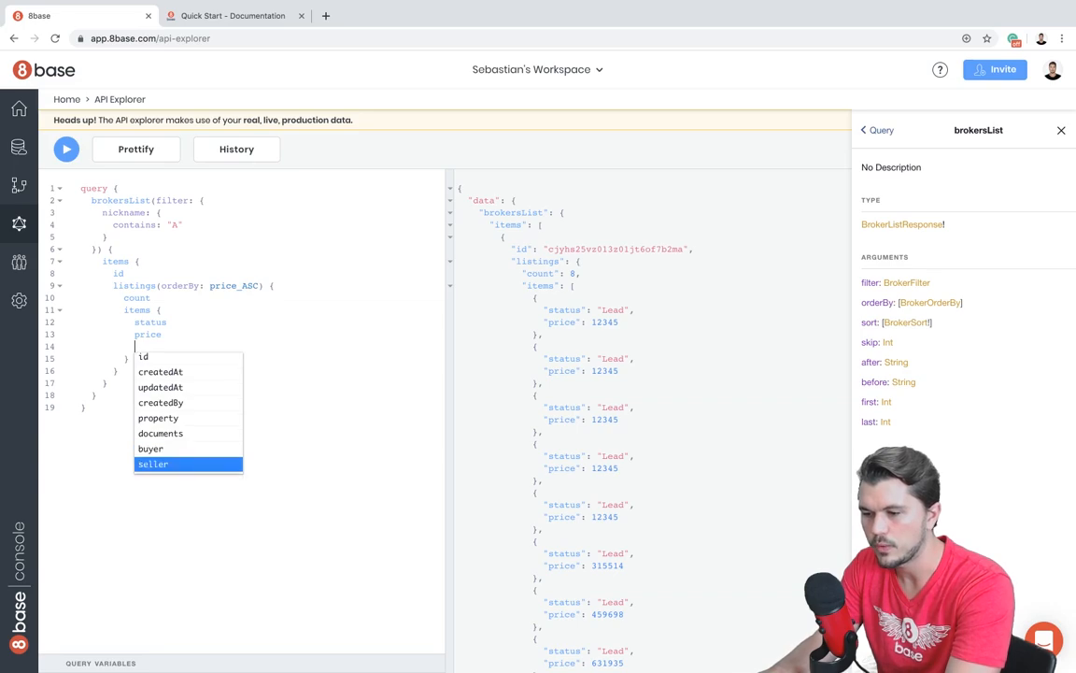
{"action": "left_click", "coordinate": [153, 463]}
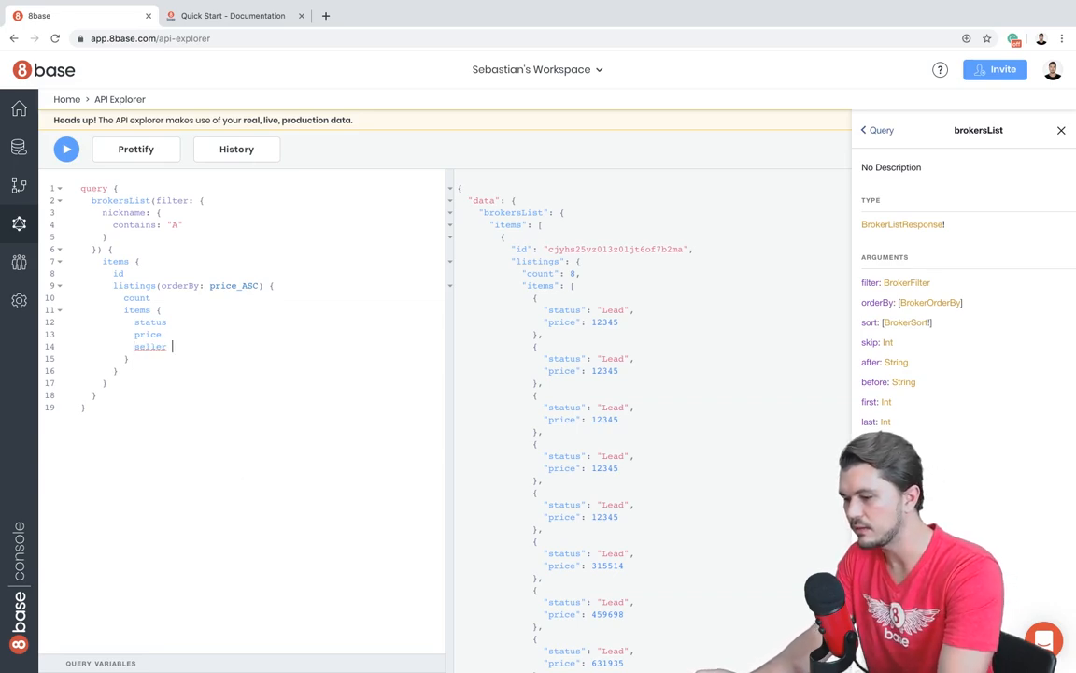
{"action": "type", "text": "{"}
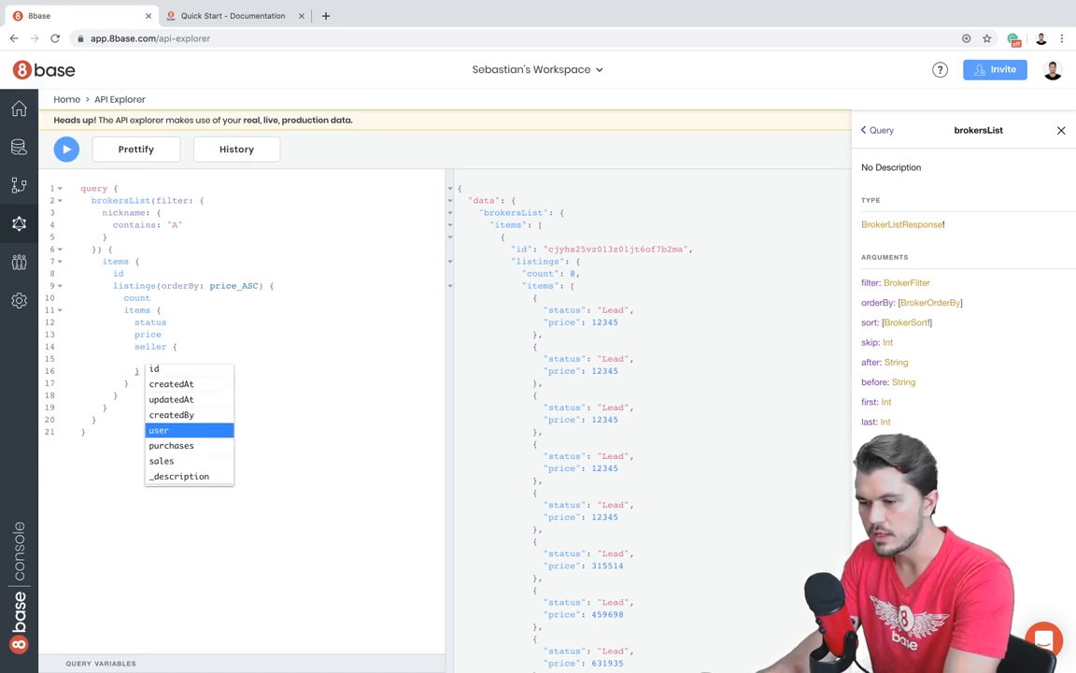
{"action": "left_click", "coordinate": [159, 430]}
{"action": "type", "text": "firstName"}
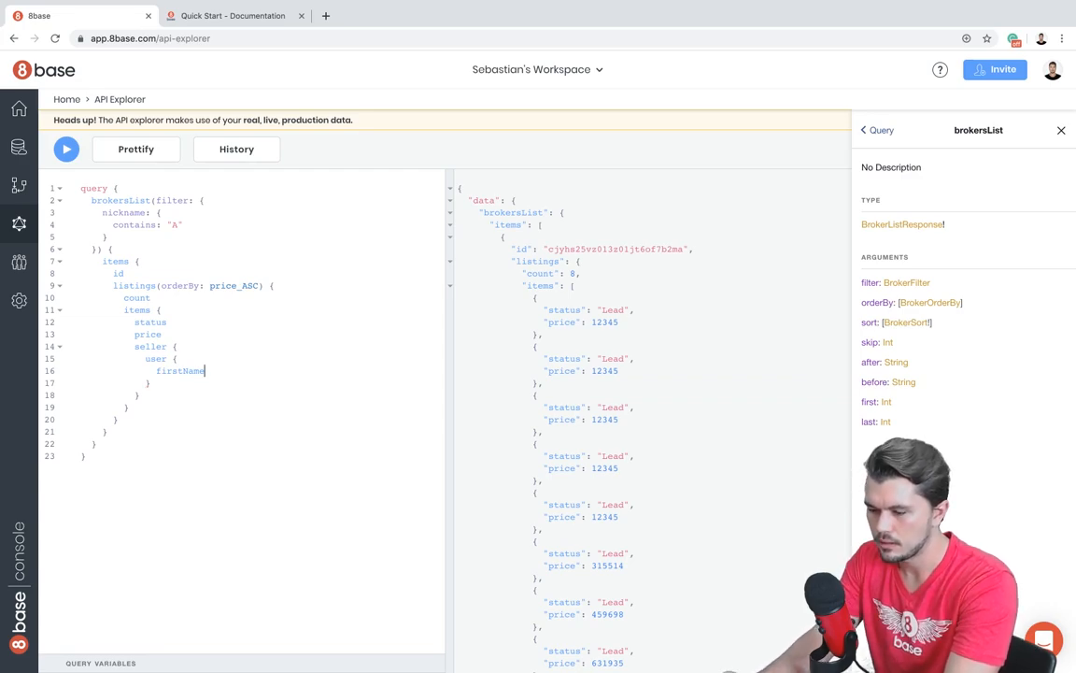
{"action": "key", "text": "enter"}
{"action": "type", "text": "lastName"}
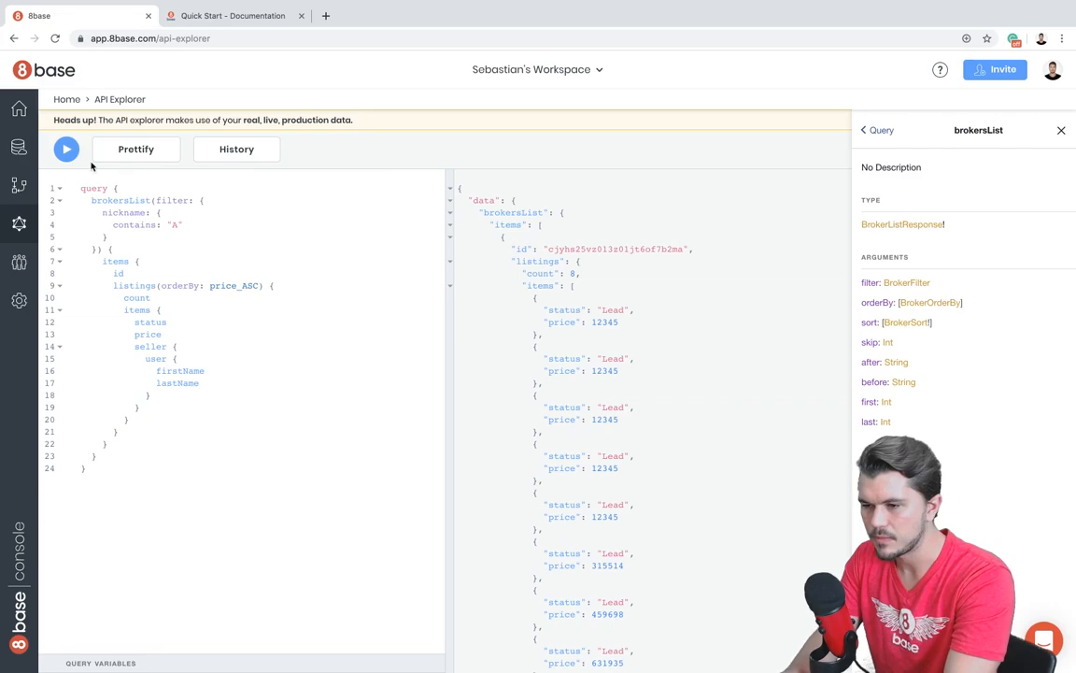
{"action": "left_click", "coordinate": [65, 149]}
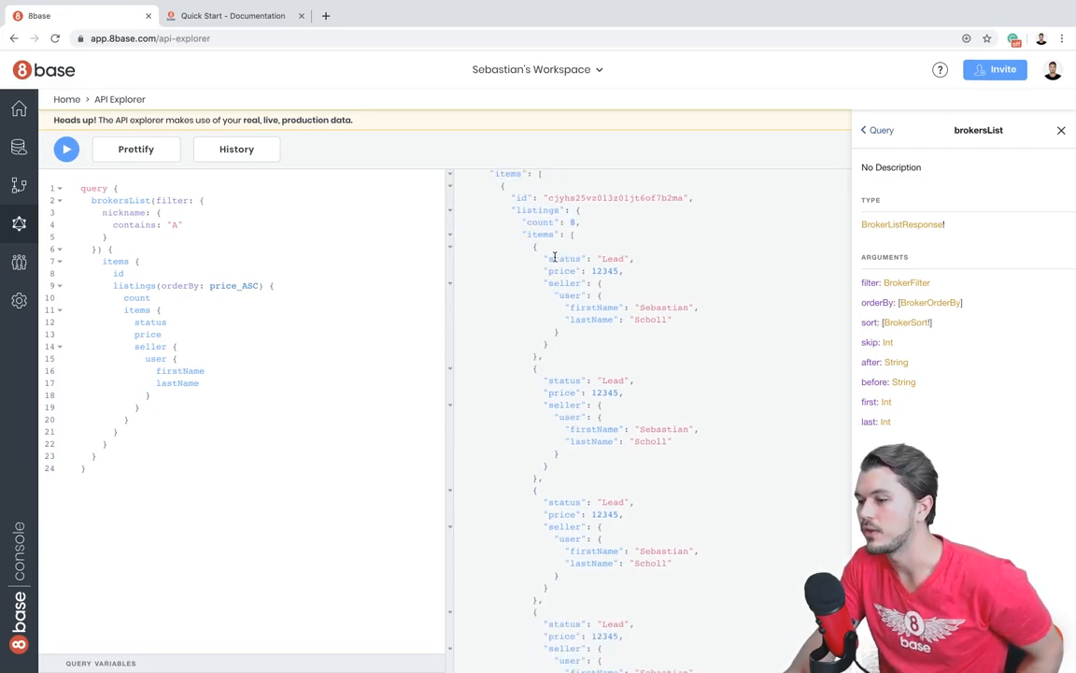
{"action": "double_click", "coordinate": [562, 258]}
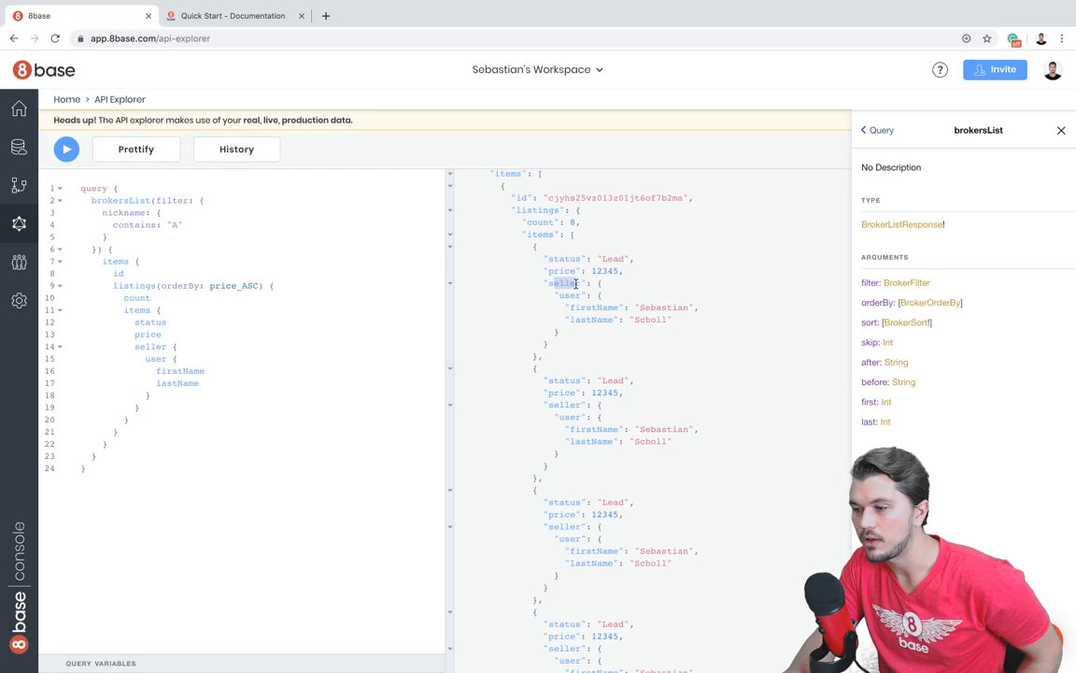
{"action": "double_click", "coordinate": [595, 307]}
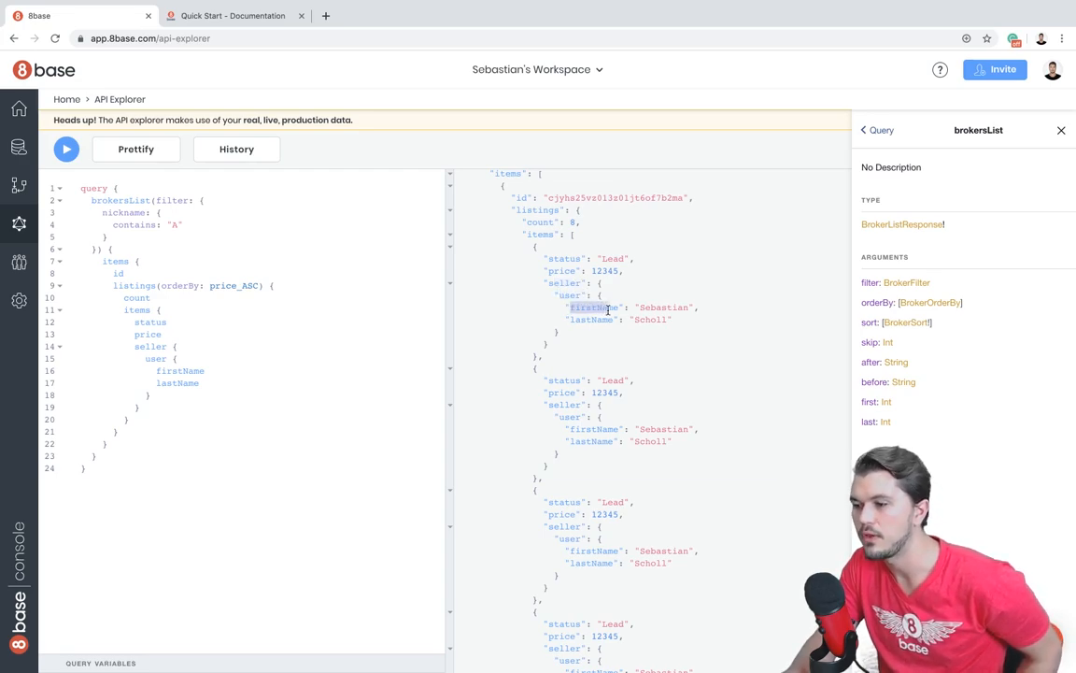
{"action": "left_click", "coordinate": [67, 150]}
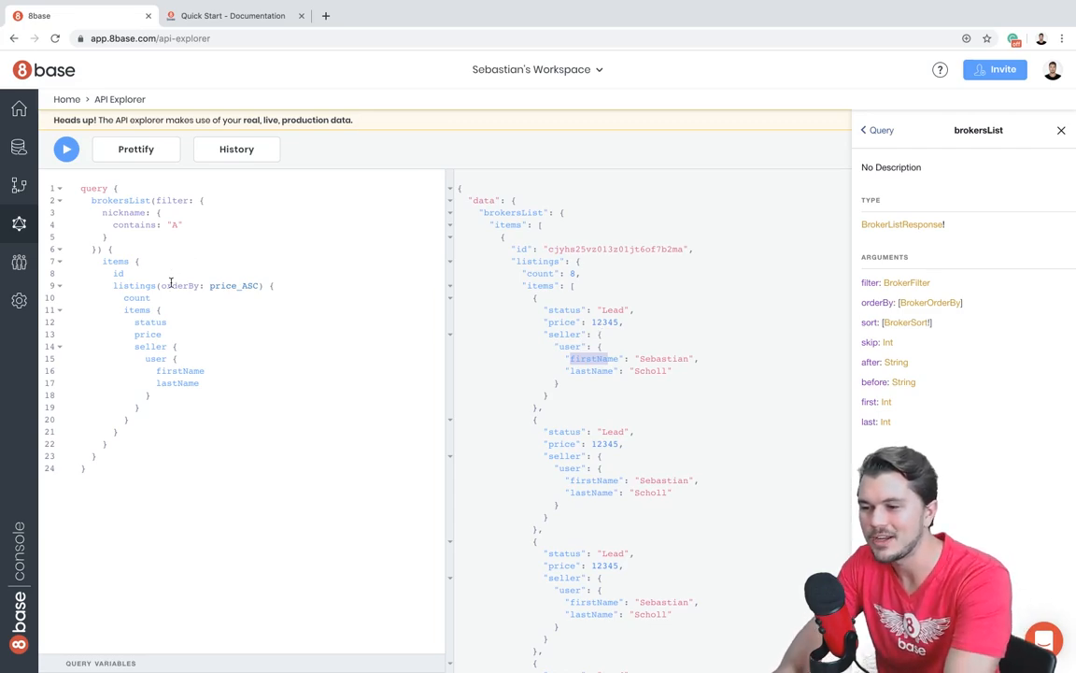
{"action": "mouse_move", "coordinate": [179, 304]}
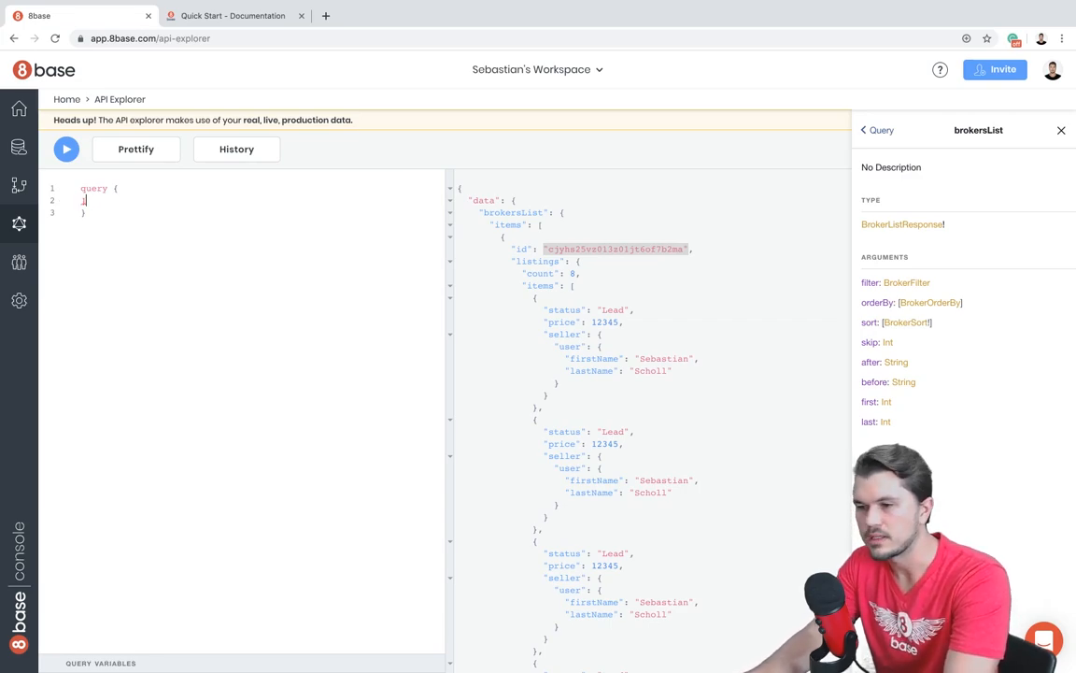
- Write broker(id: "cjyhs25vz013z01jt6of7b2ma") returning nickname and listings items' buyer purchases count
{"action": "type", "text": "broker(id:"}
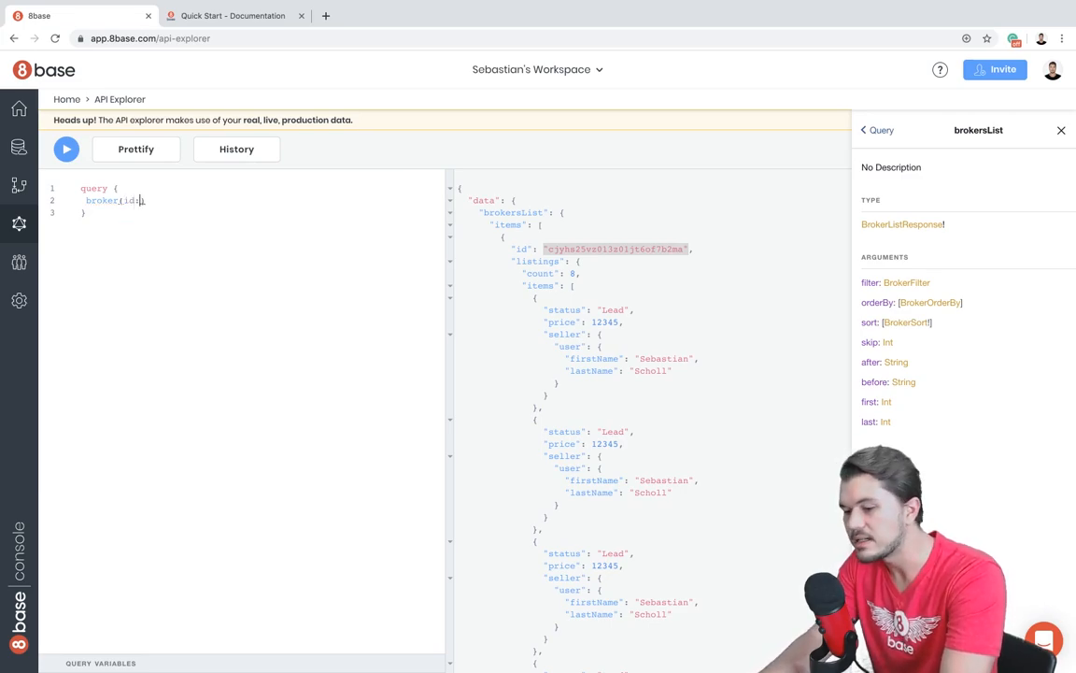
{"action": "type", "text": "\"cjyhs25vz013z01jt6of7b2ma\""}
{"action": "type", "text": "nickname"}
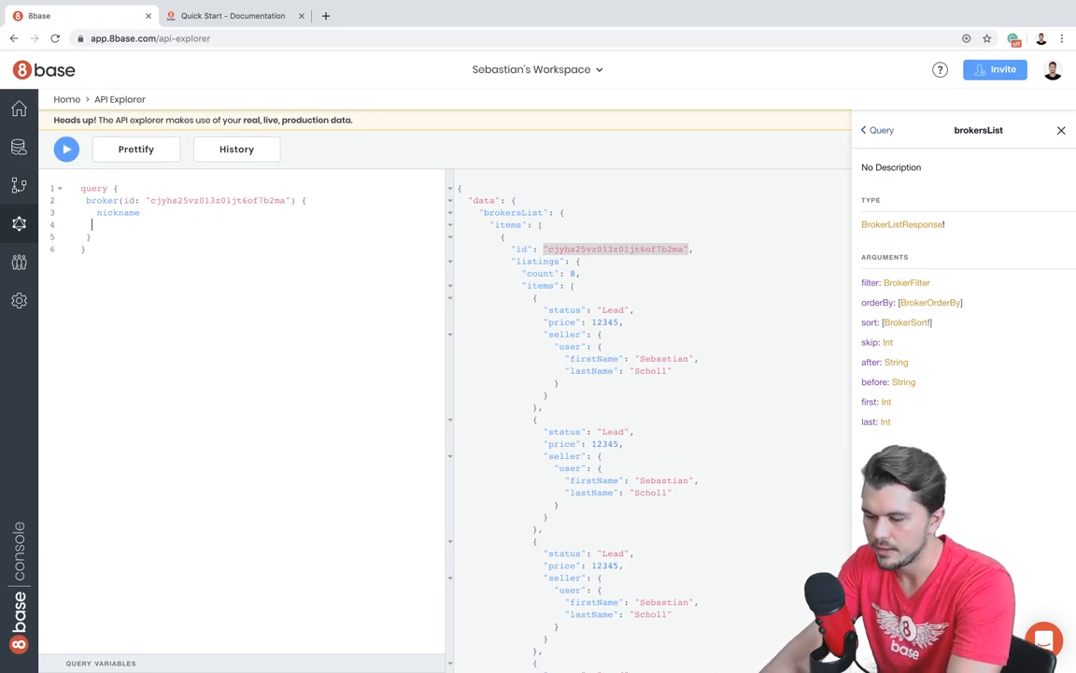
{"action": "left_click", "coordinate": [102, 224]}
{"action": "type", "text": "listings"}
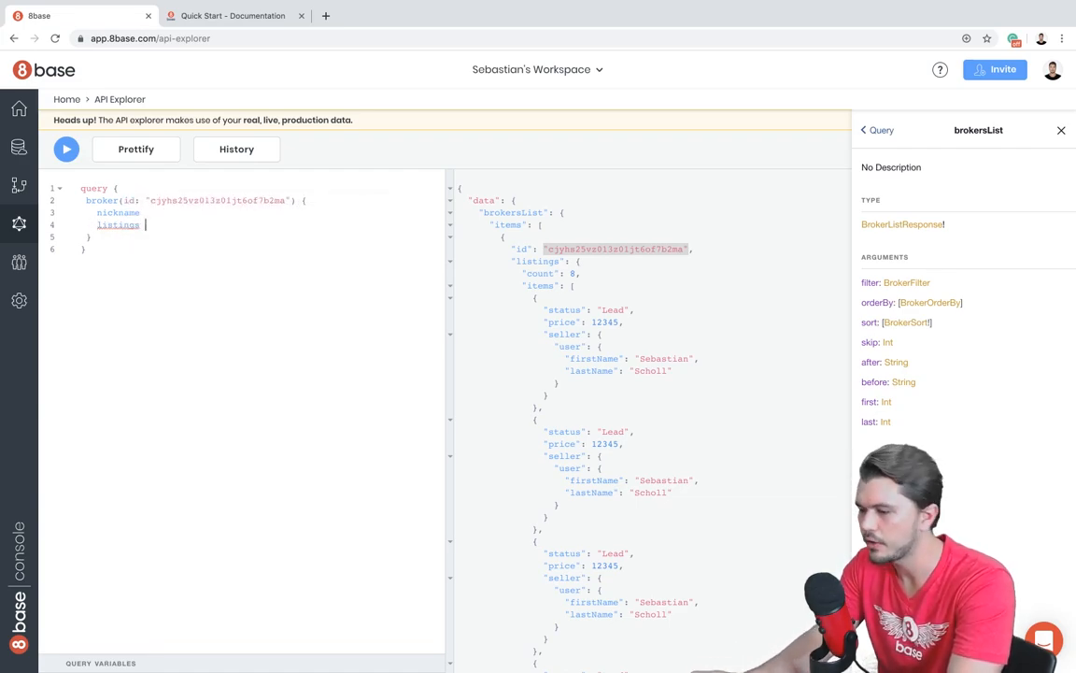
{"action": "type", "text": "{"}
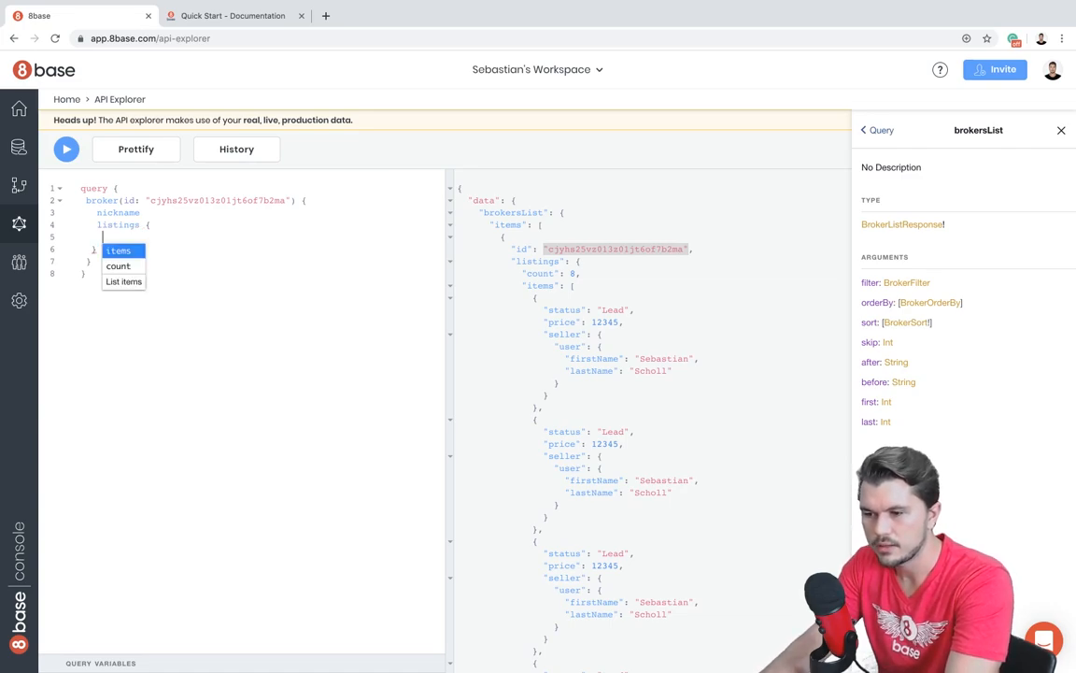
{"action": "left_click", "coordinate": [118, 250]}
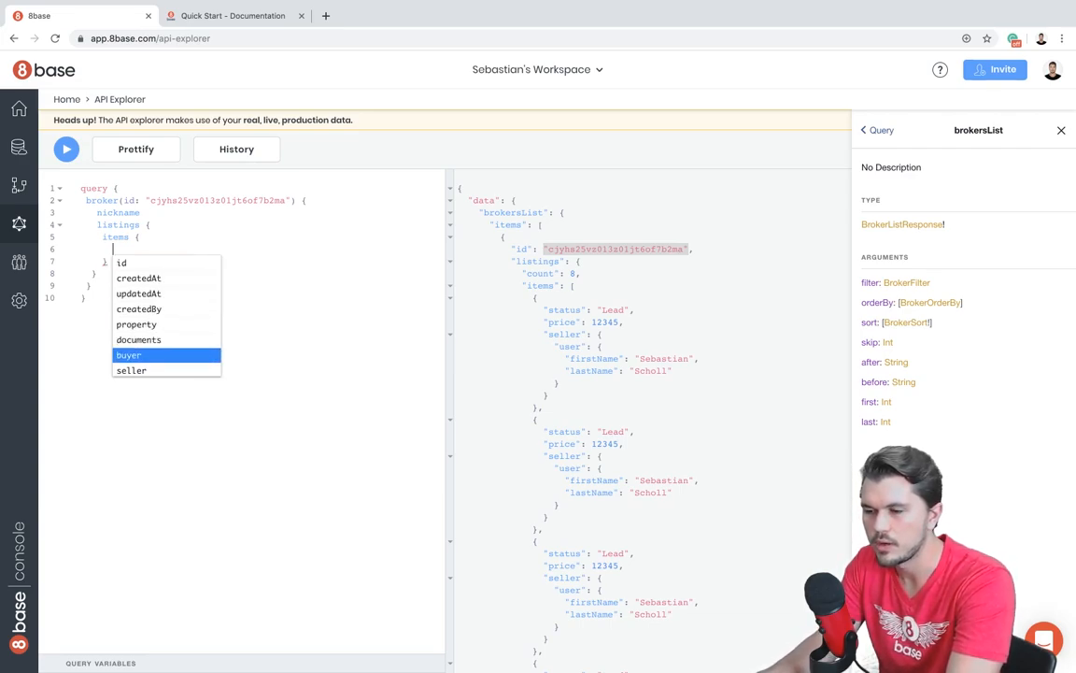
{"action": "left_click", "coordinate": [127, 355]}
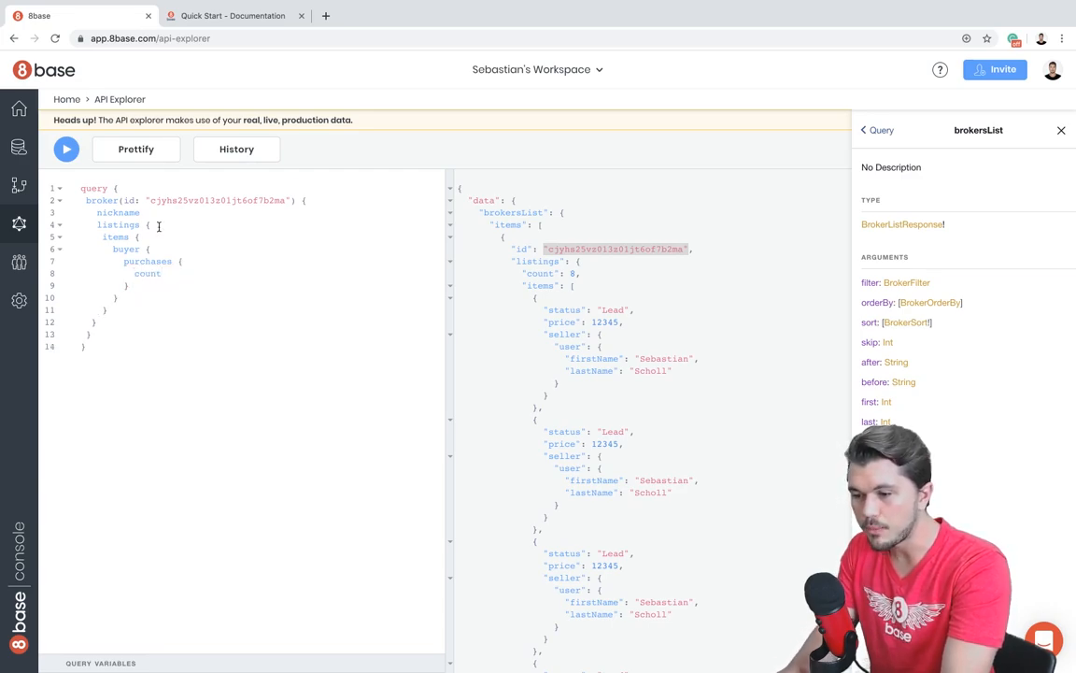
- Run the single-broker query returning Ace, then go back to the 'broker' schema search results
{"action": "left_click", "coordinate": [67, 149]}
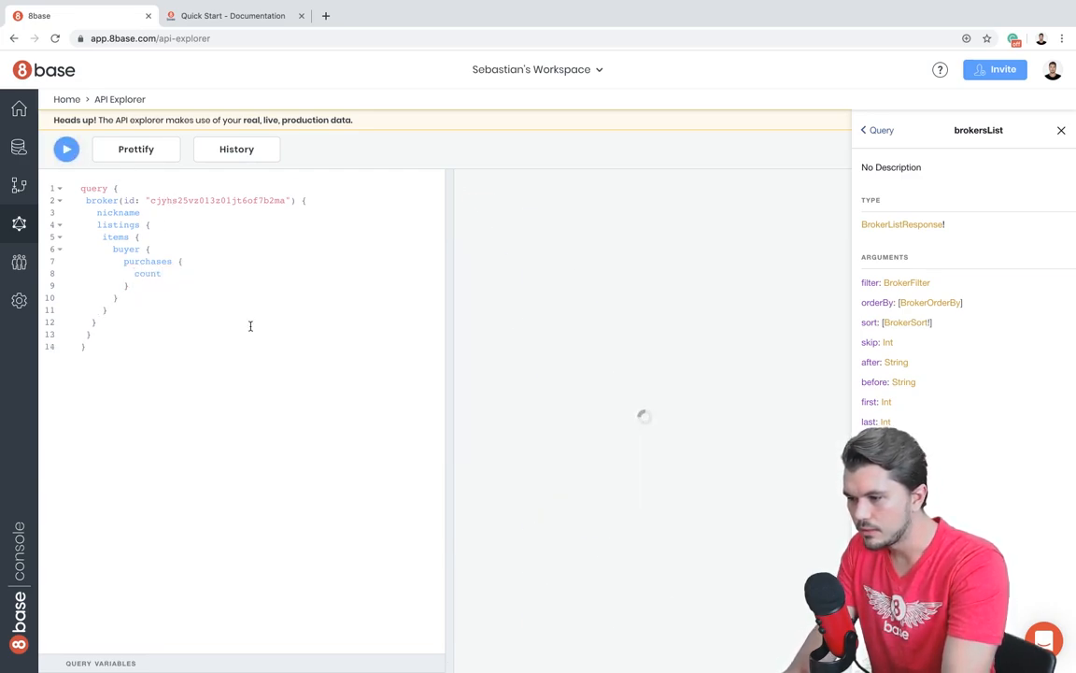
{"action": "left_click", "coordinate": [65, 150]}
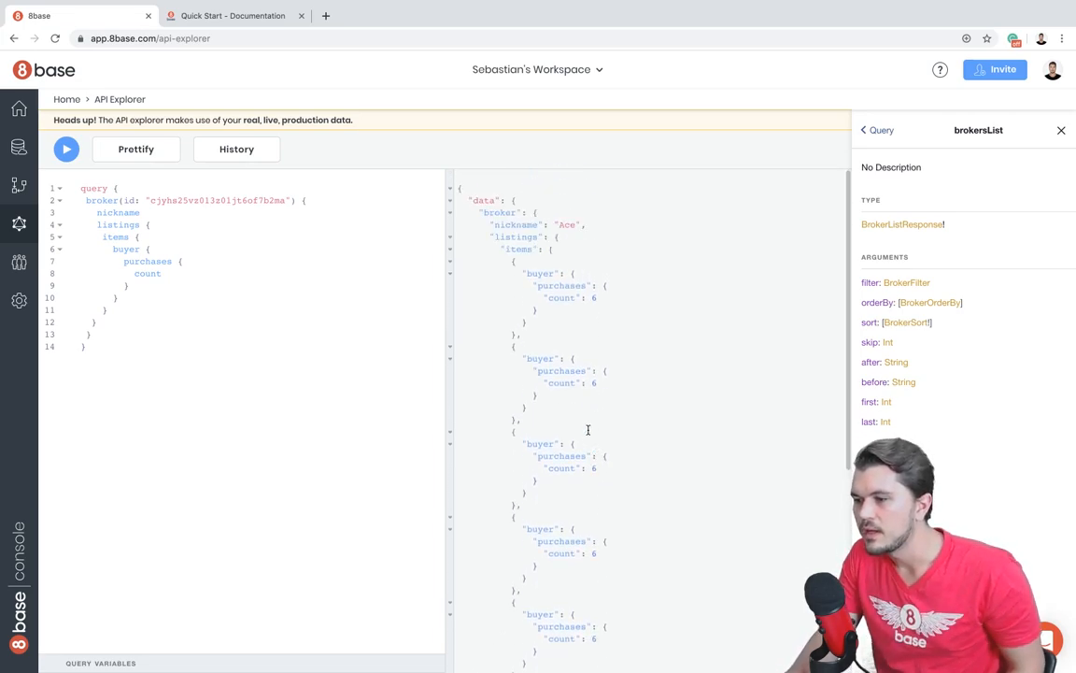
{"action": "mouse_move", "coordinate": [292, 363]}
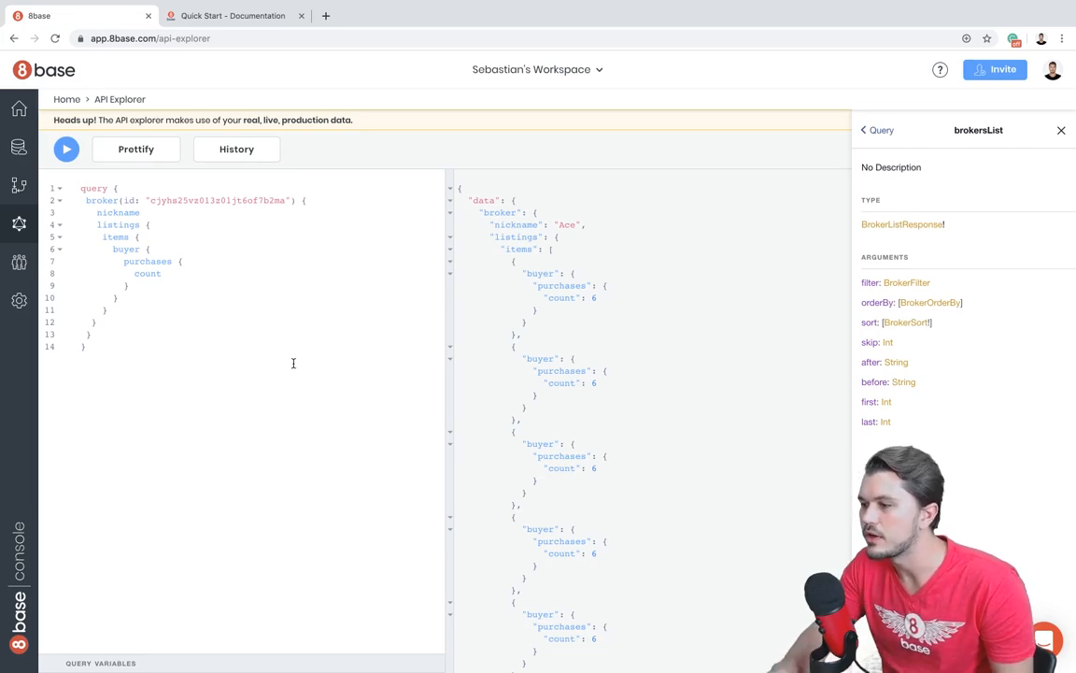
{"action": "left_click", "coordinate": [867, 131]}
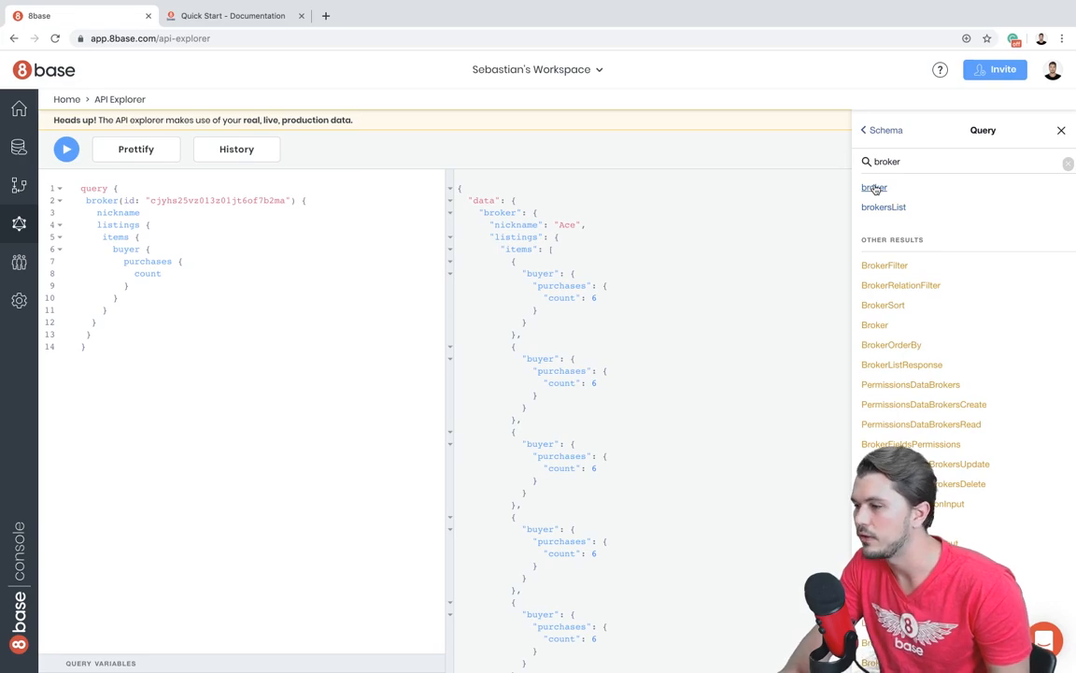
- View the broker query docs and the Broker type's field list
{"action": "left_click", "coordinate": [874, 187]}
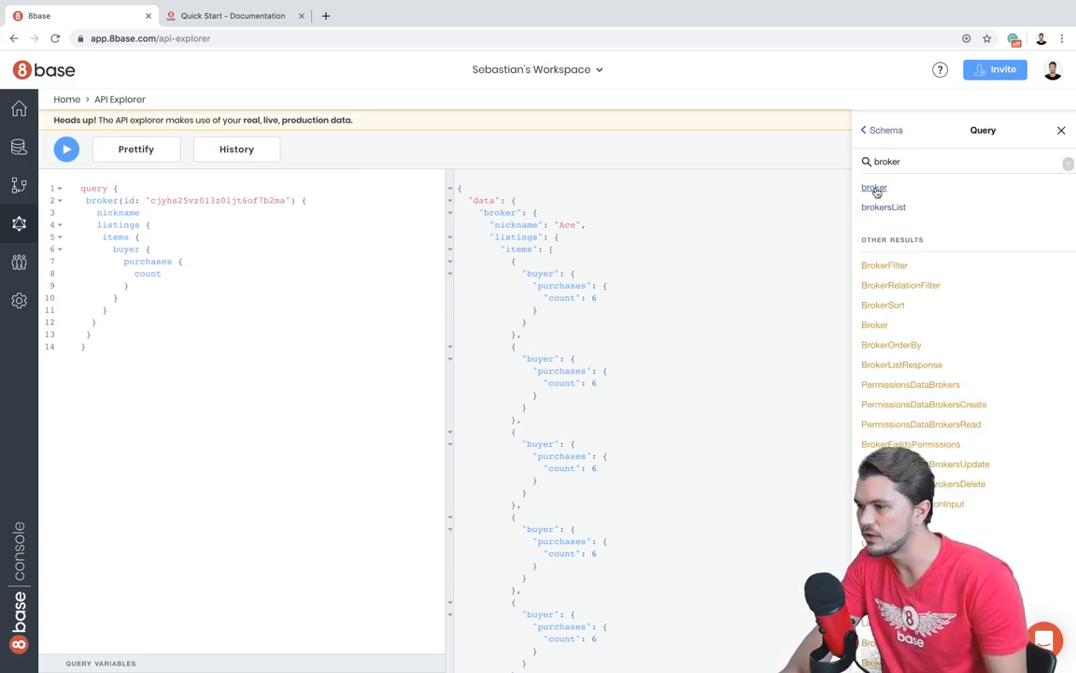
{"action": "left_click", "coordinate": [874, 189]}
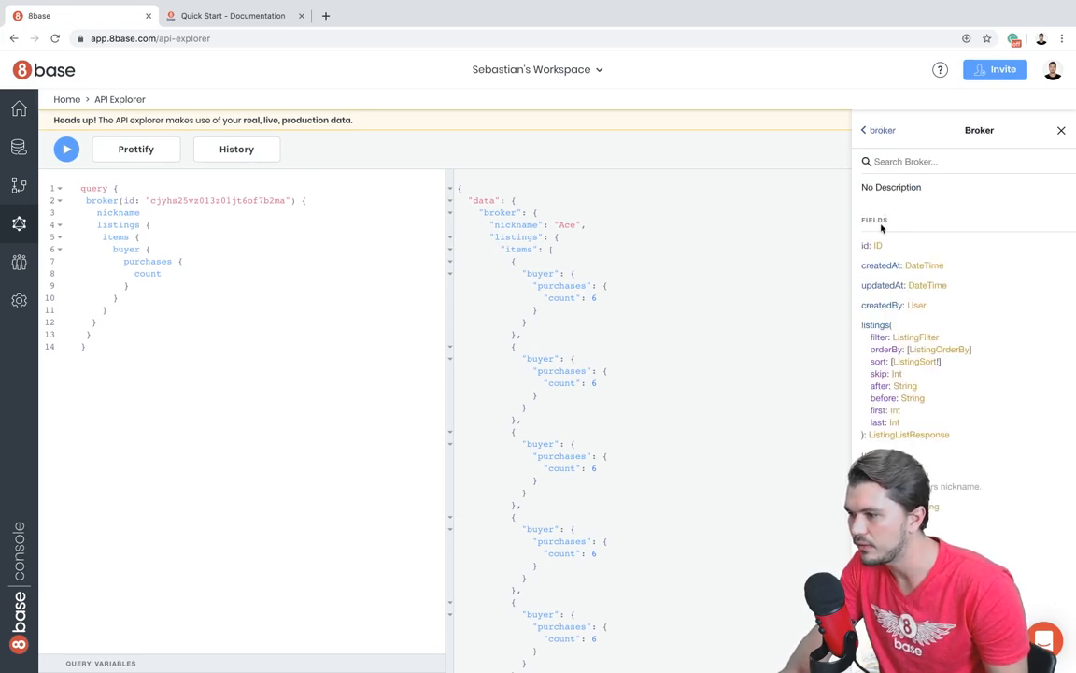